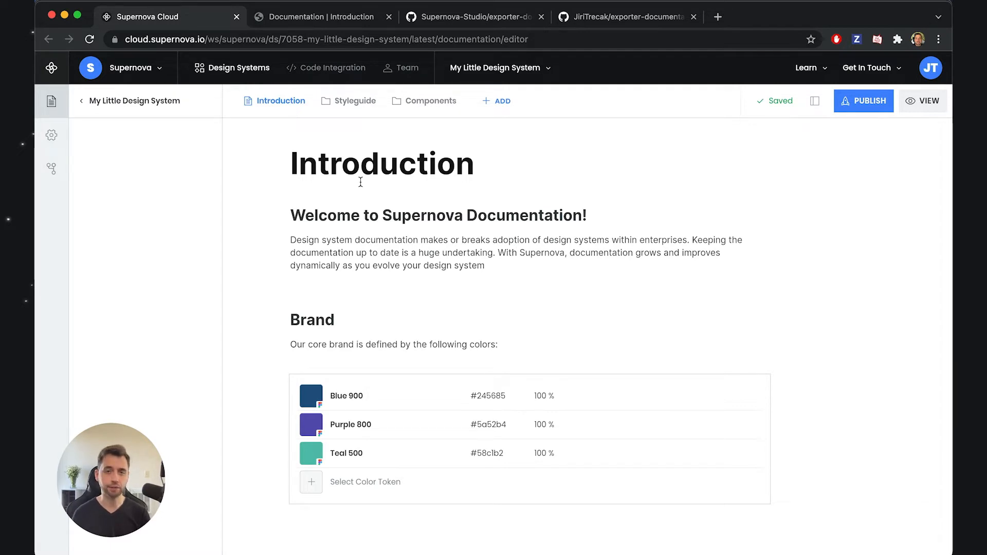
pyautogui.moveTo(352, 324)
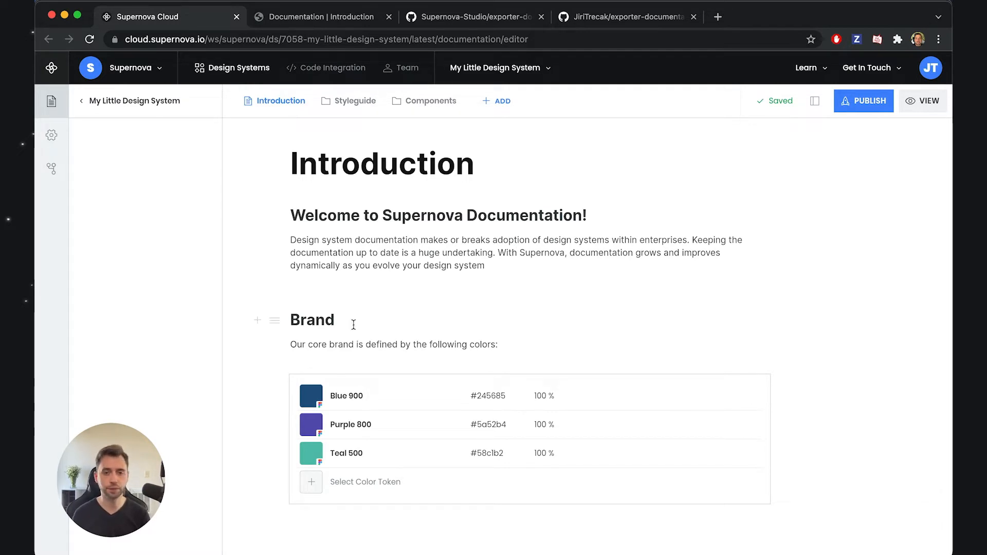
pyautogui.moveTo(367, 423)
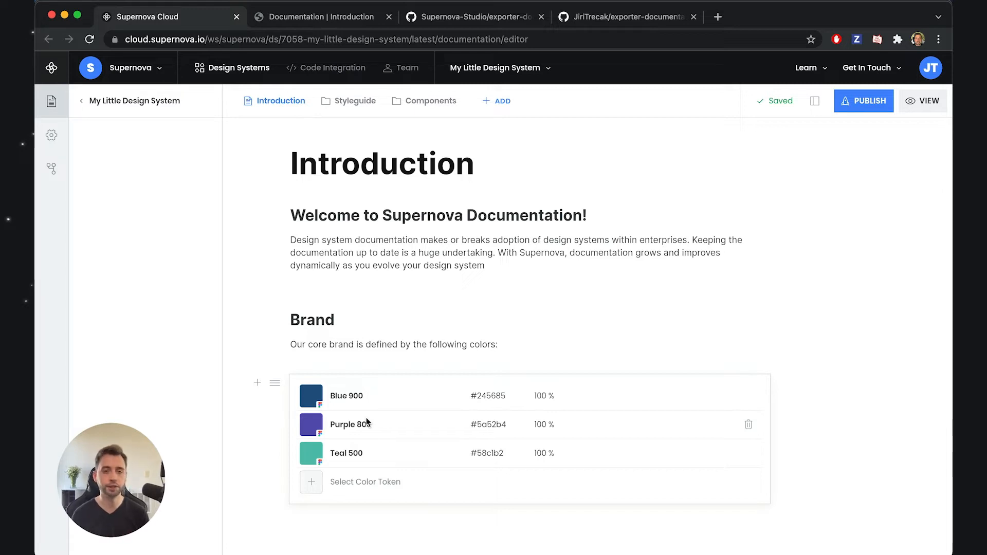
# - Visit the Colors and Typography styleguide pages, then the Button component page
pyautogui.click(353, 101)
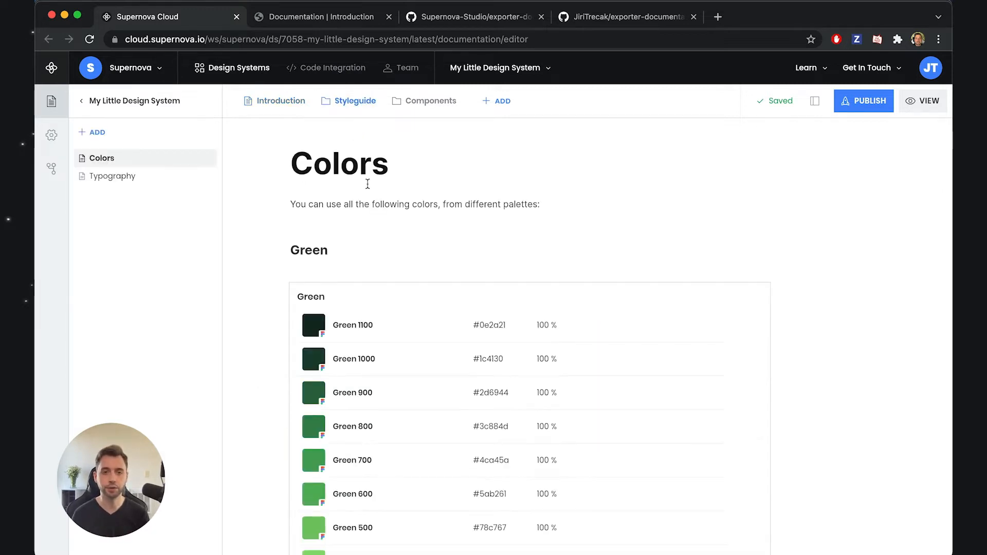
pyautogui.click(114, 176)
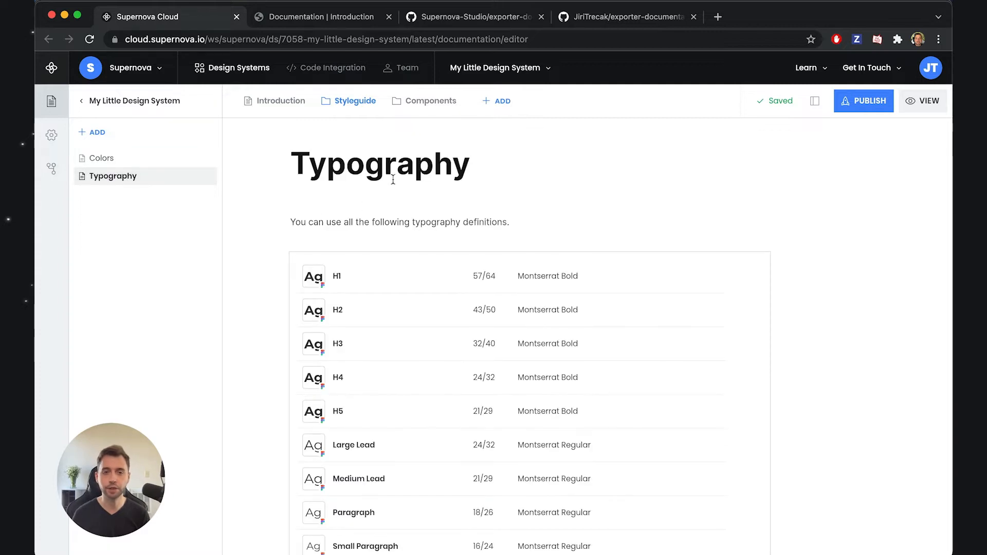
pyautogui.click(431, 101)
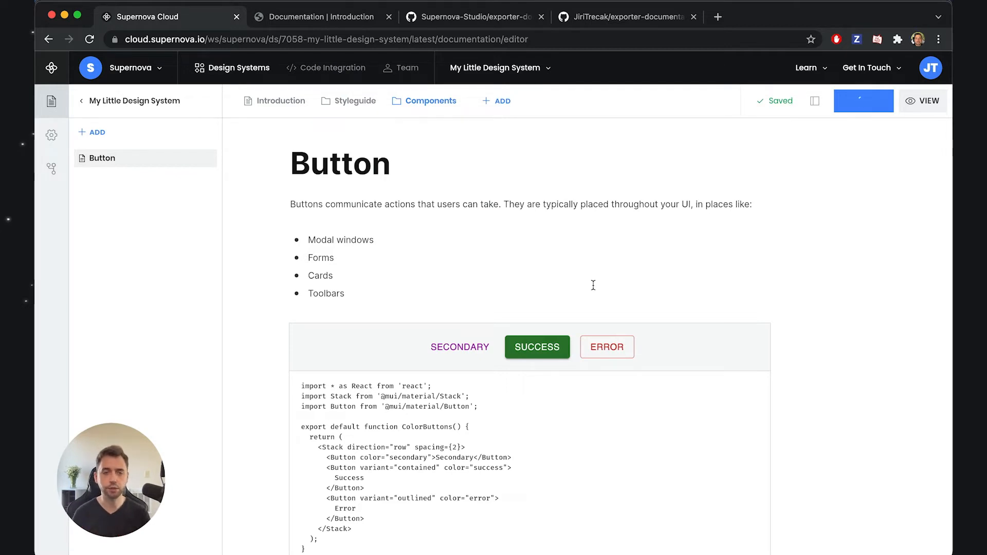
# - Publish the documentation and view the published site on its Introduction page
pyautogui.click(862, 101)
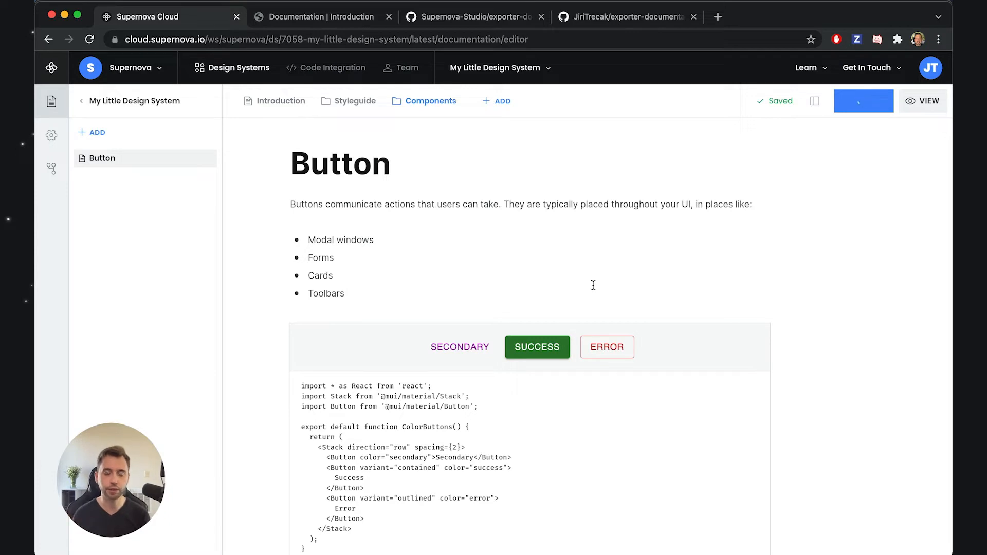
pyautogui.click(863, 101)
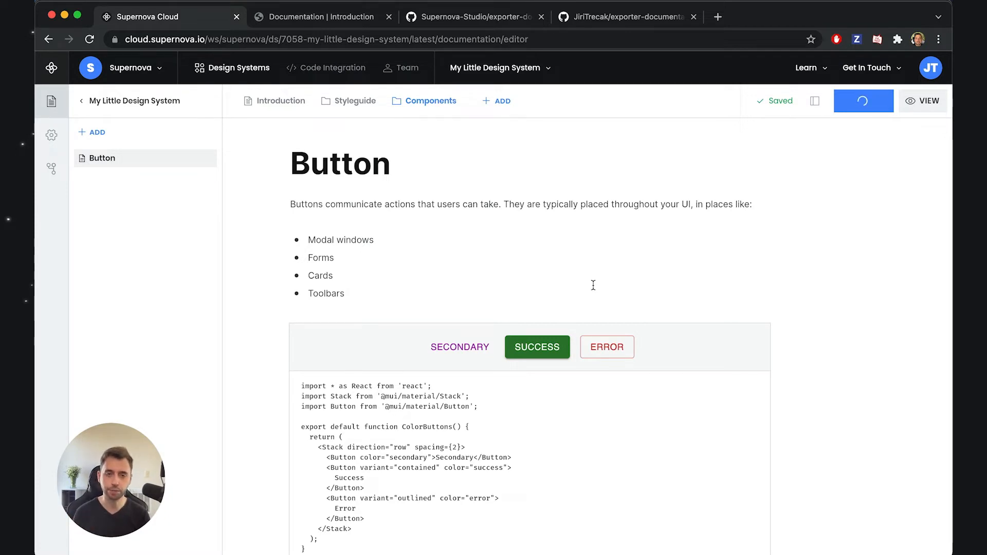
pyautogui.click(863, 101)
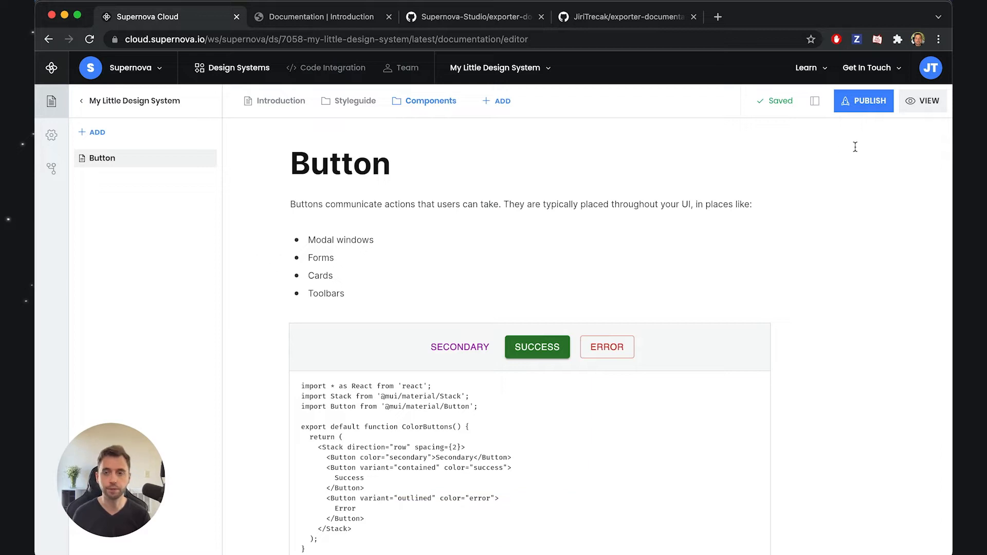
pyautogui.click(922, 100)
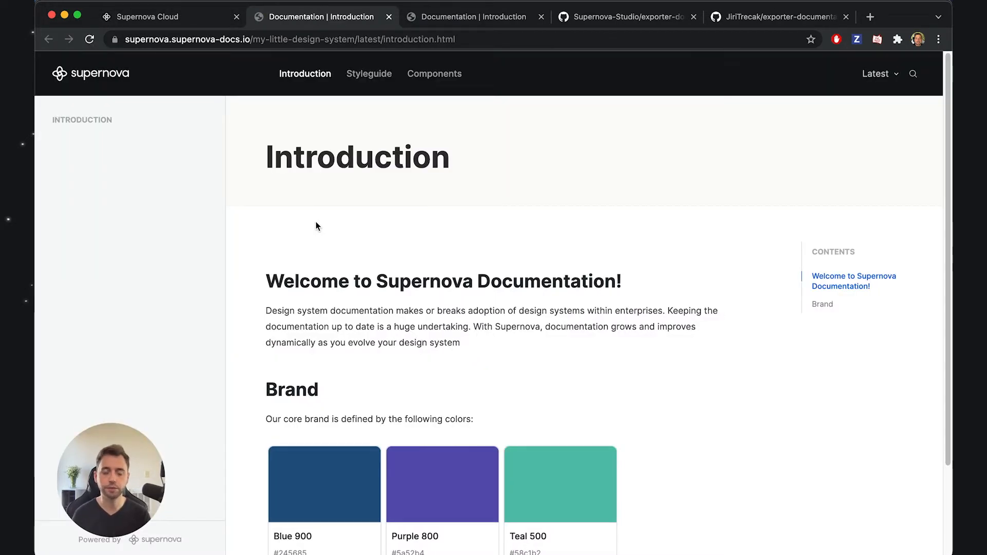
pyautogui.moveTo(482, 343)
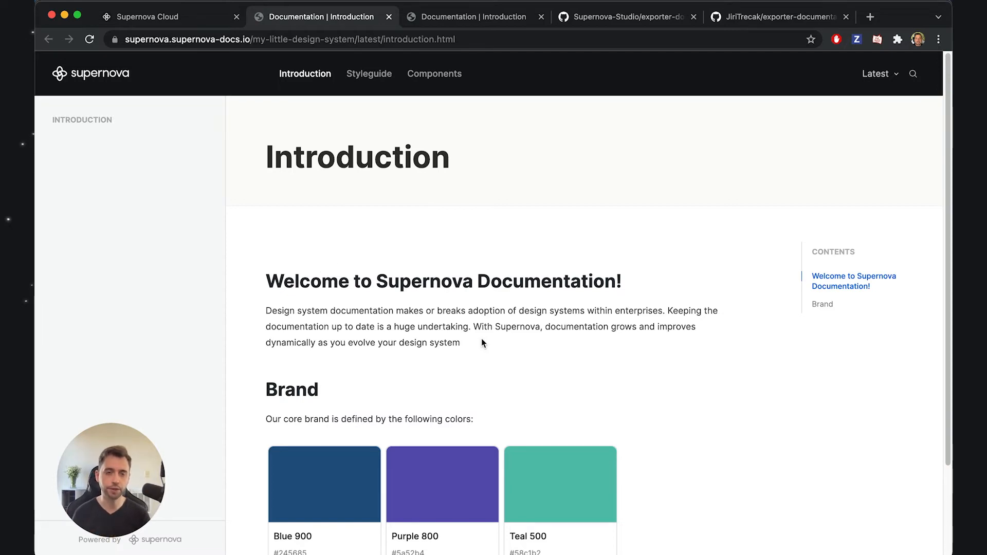
pyautogui.moveTo(369, 74)
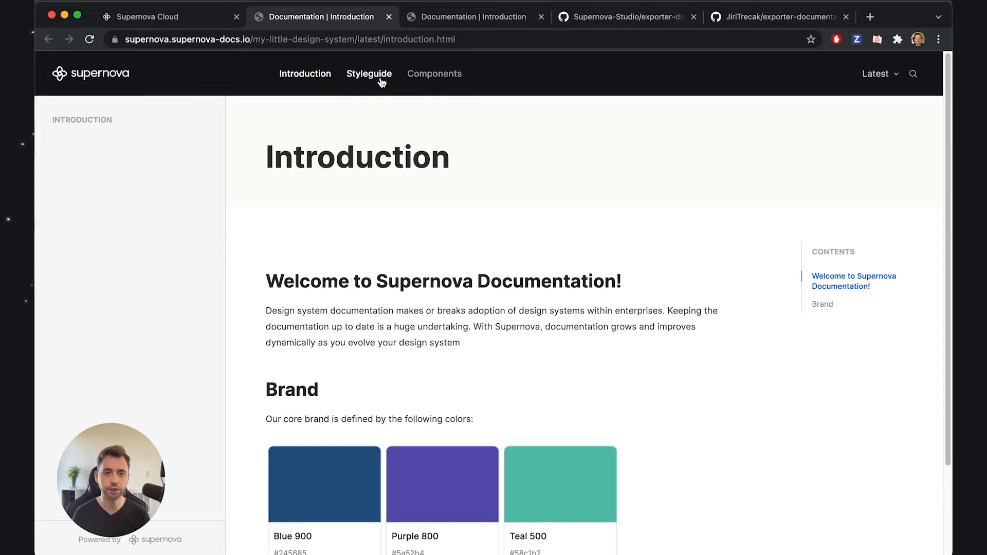
# - Show the published Colors page and the editor's Colors page for comparison
pyautogui.click(369, 75)
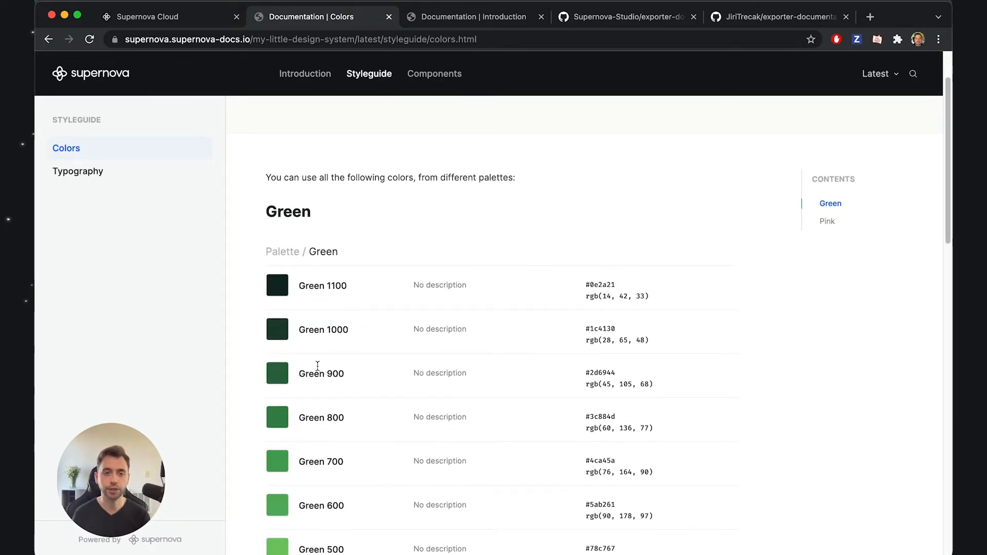
pyautogui.moveTo(399, 348)
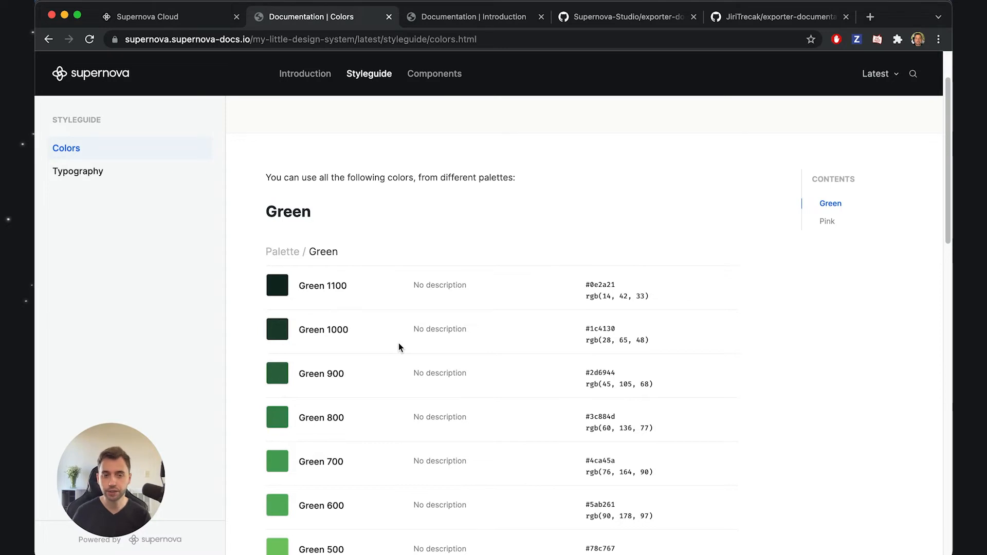
pyautogui.click(148, 17)
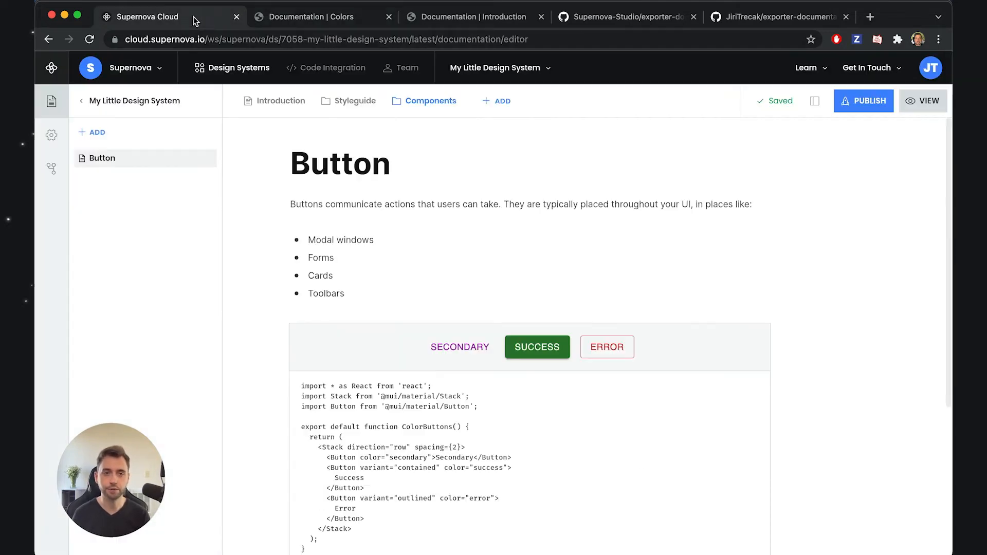
pyautogui.click(355, 100)
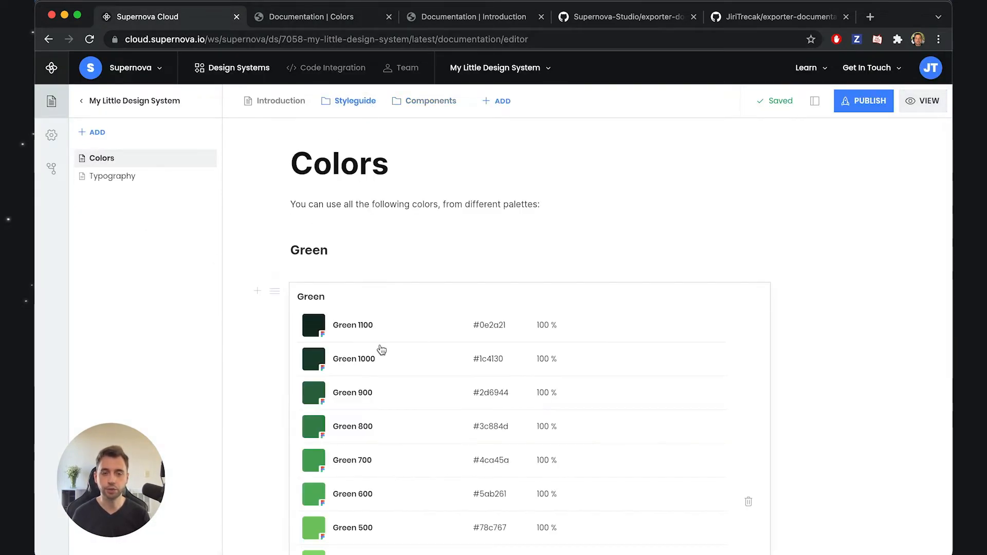
pyautogui.moveTo(441, 33)
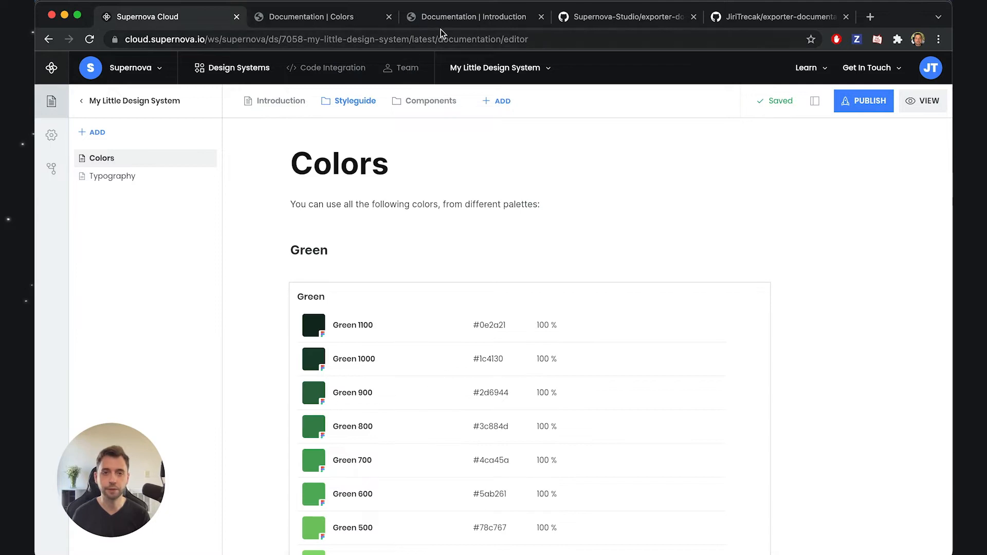
# - Close the duplicate published Introduction page and return to the editor
pyautogui.click(472, 16)
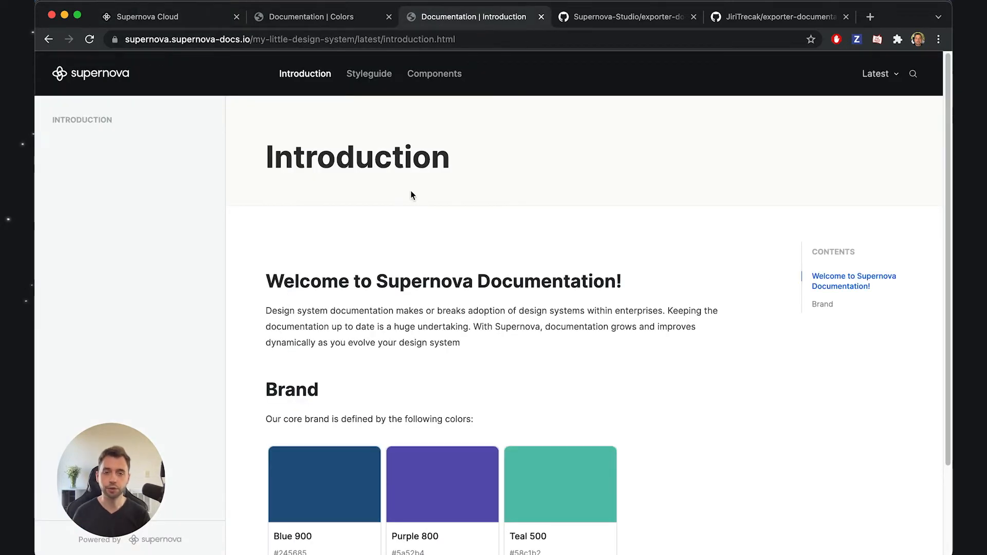
pyautogui.click(369, 74)
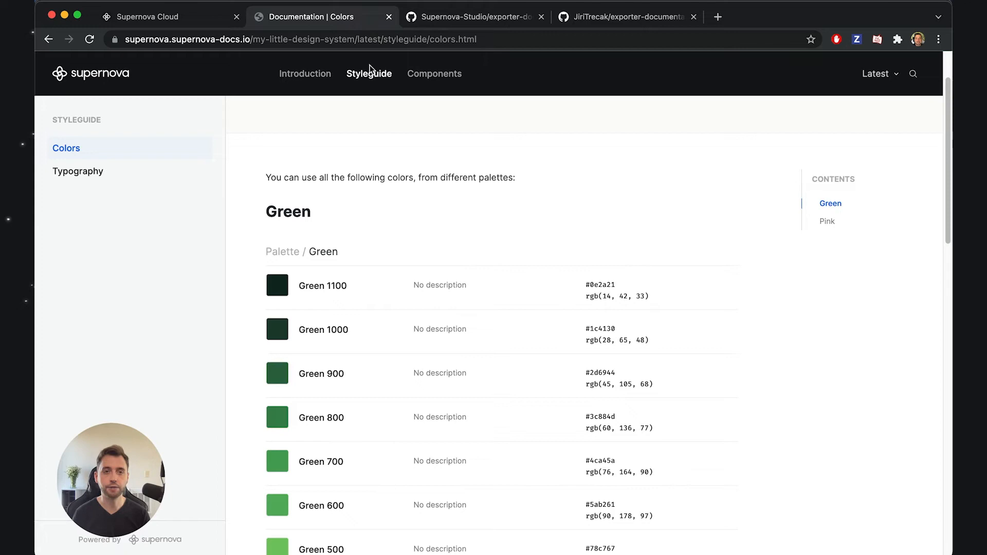
pyautogui.moveTo(419, 147)
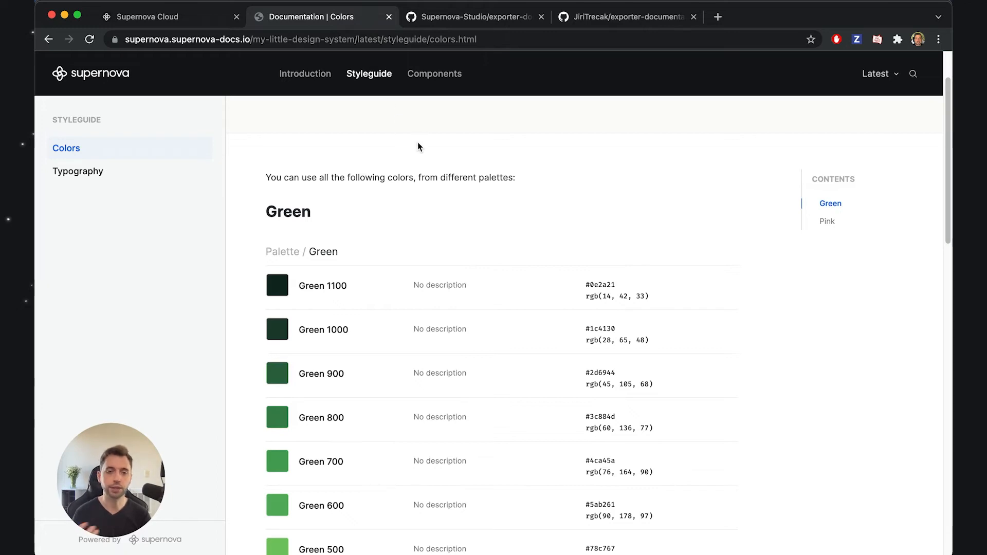
pyautogui.scroll(3)
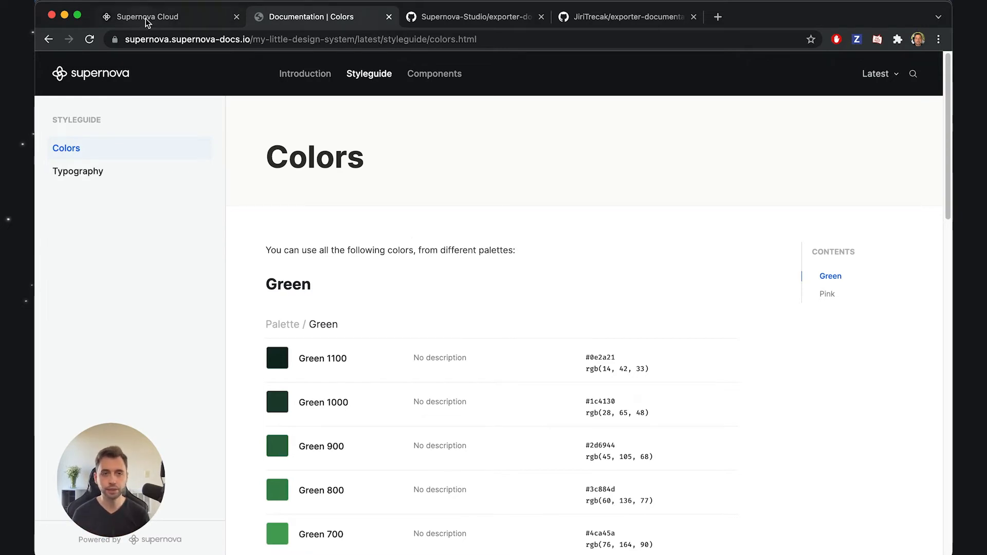
pyautogui.click(148, 16)
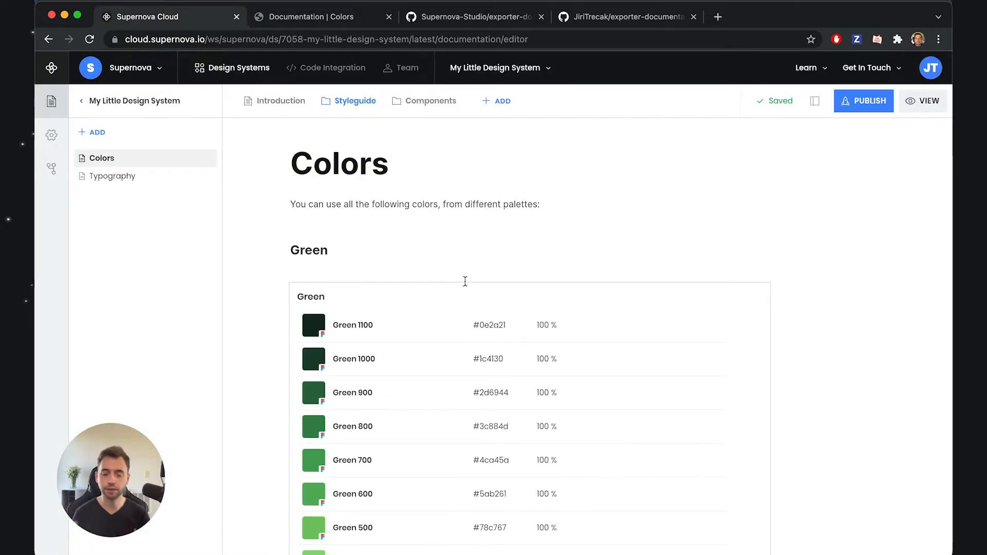
pyautogui.moveTo(485, 296)
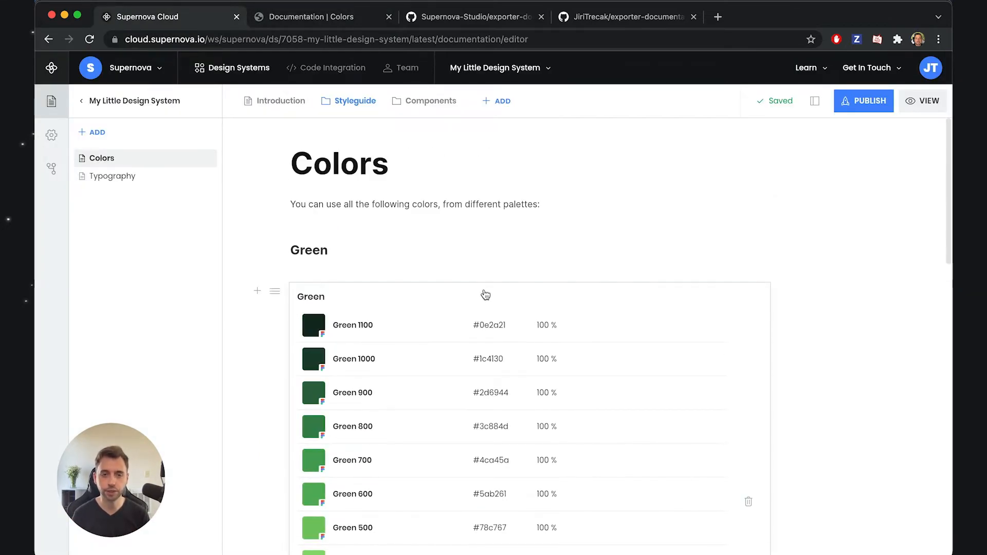
pyautogui.moveTo(463, 254)
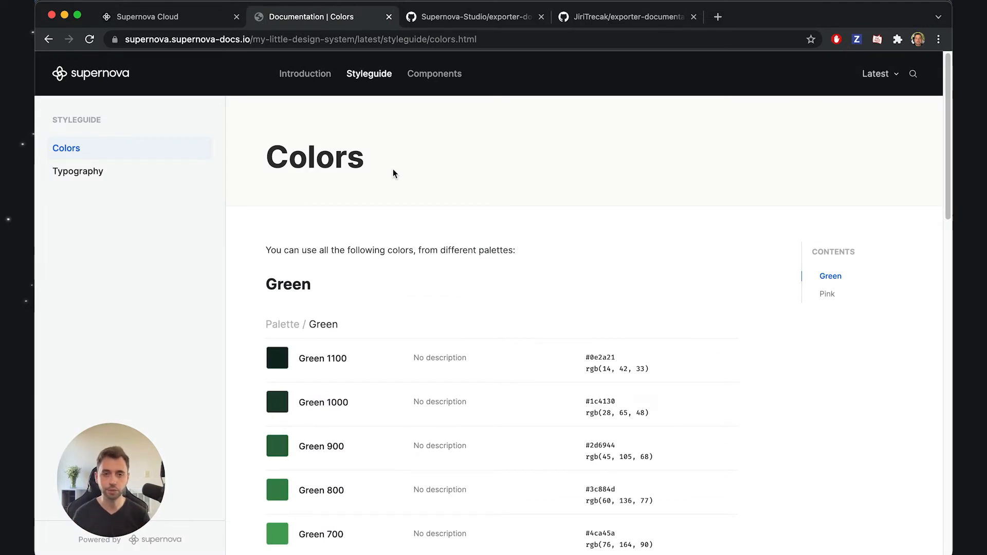
pyautogui.moveTo(399, 195)
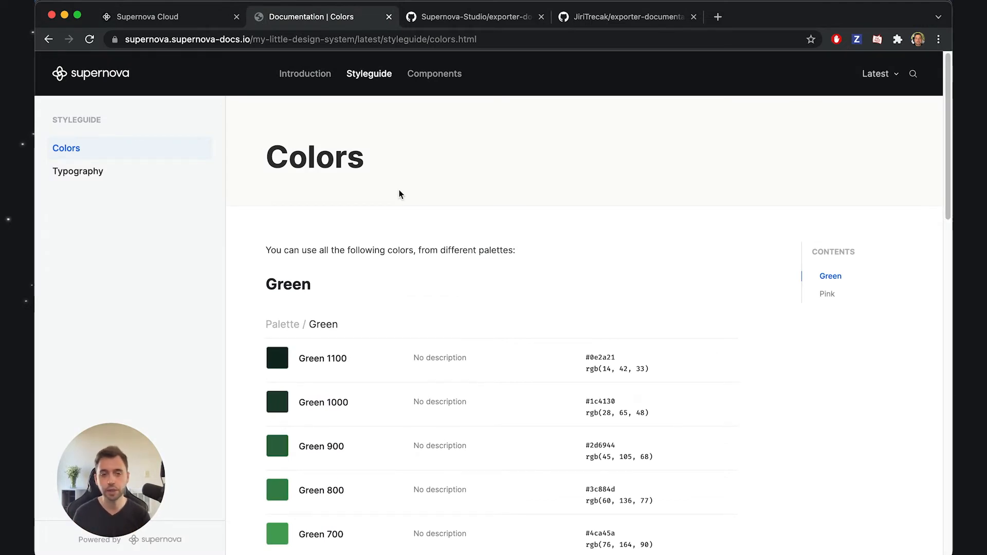
pyautogui.moveTo(365, 302)
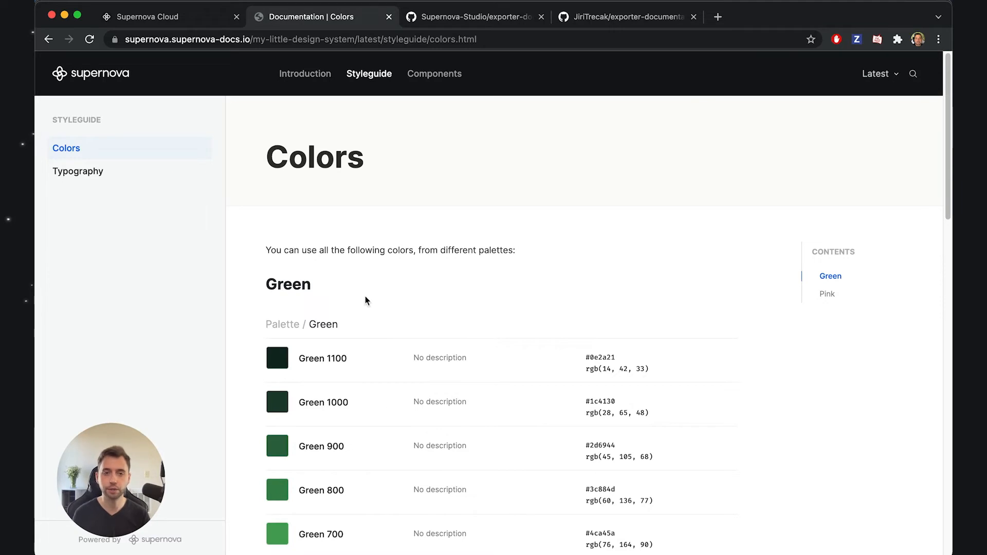
pyautogui.moveTo(434, 74)
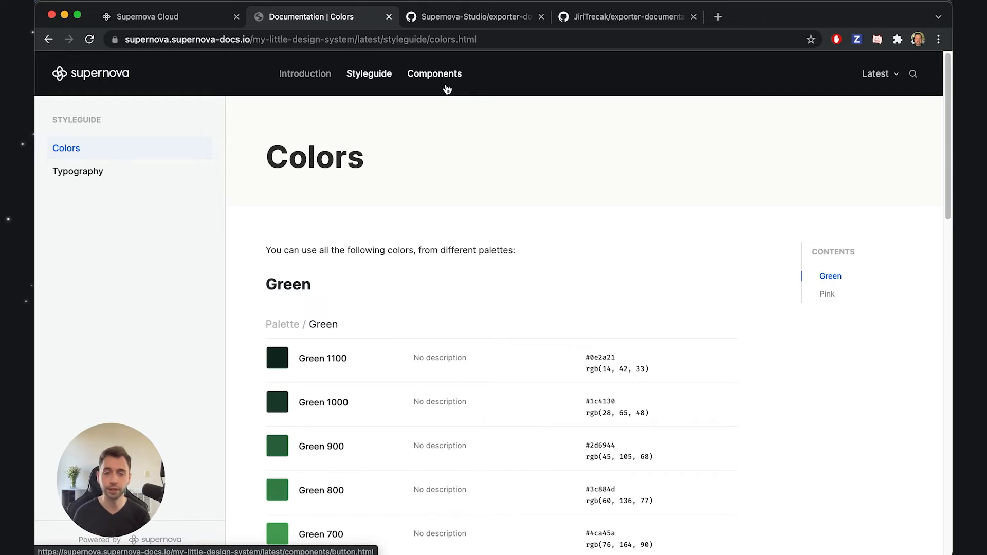
pyautogui.moveTo(391, 358)
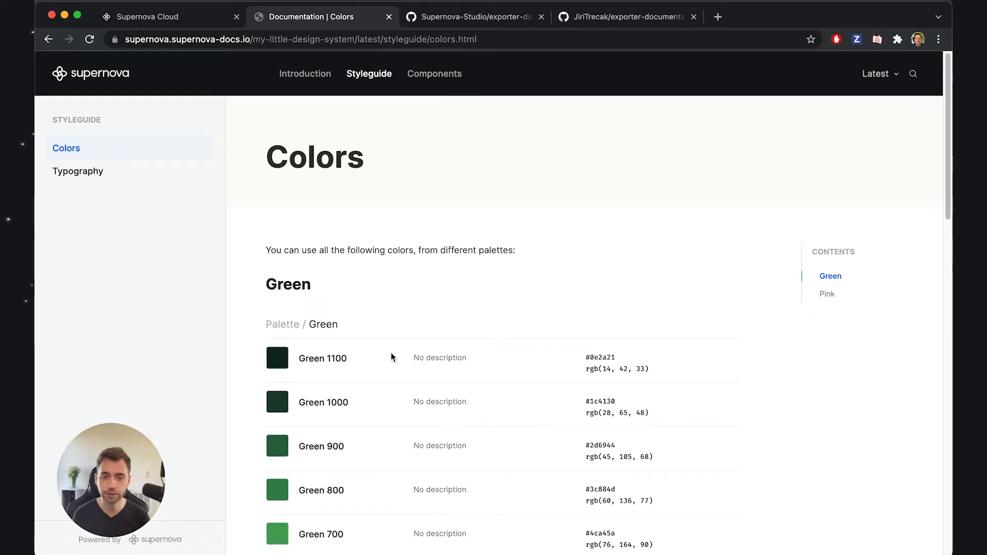
pyautogui.moveTo(403, 319)
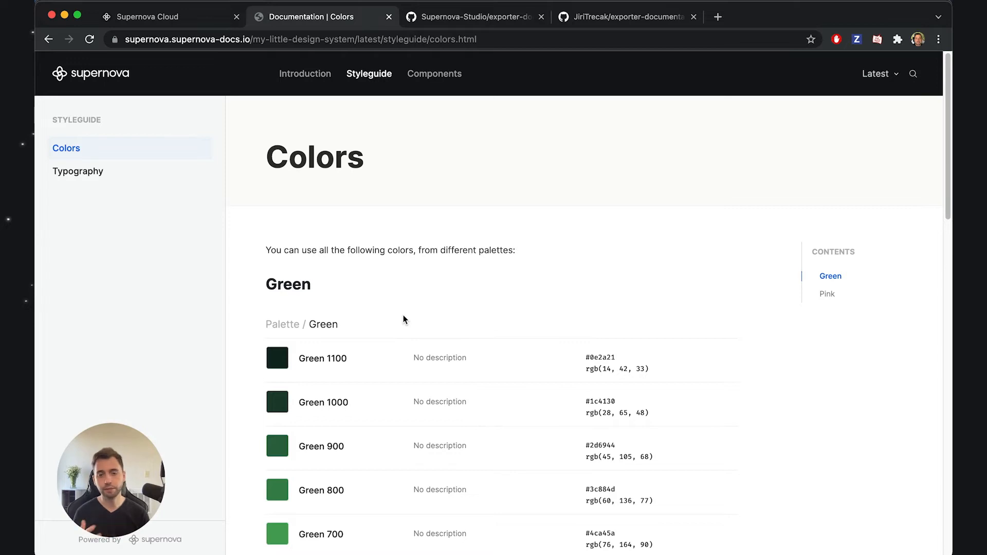
pyautogui.moveTo(398, 318)
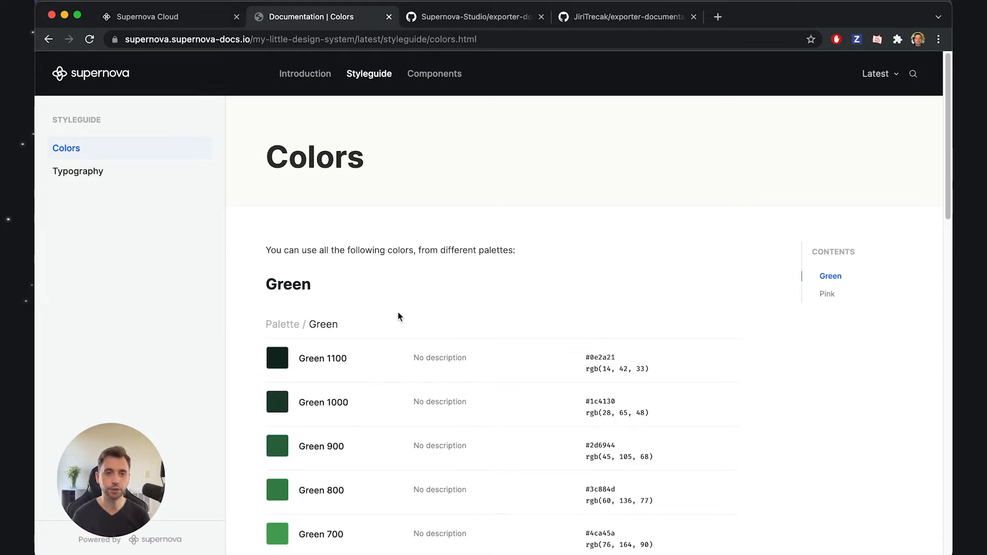
# - Show the documentation Settings with the default Documentation exporter active
pyautogui.click(148, 17)
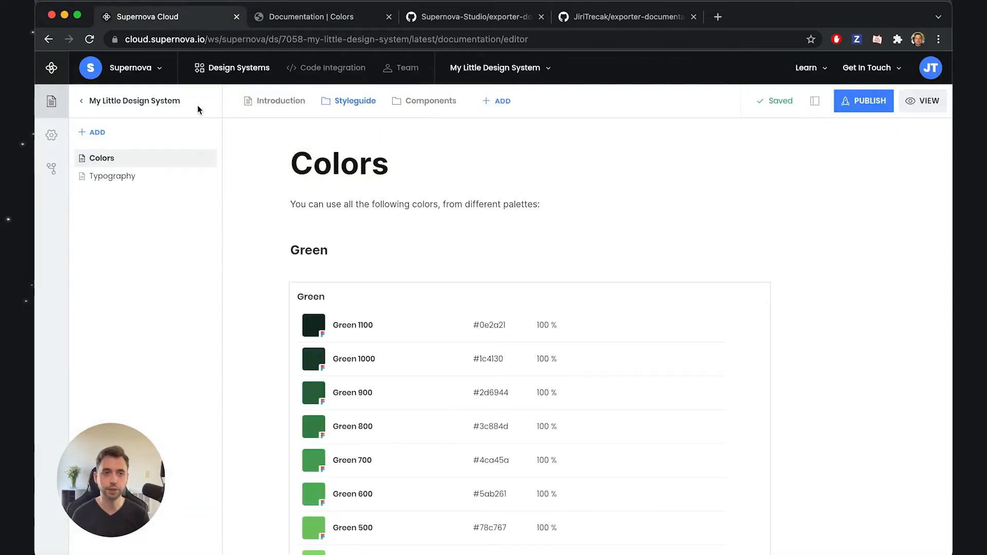
pyautogui.click(52, 135)
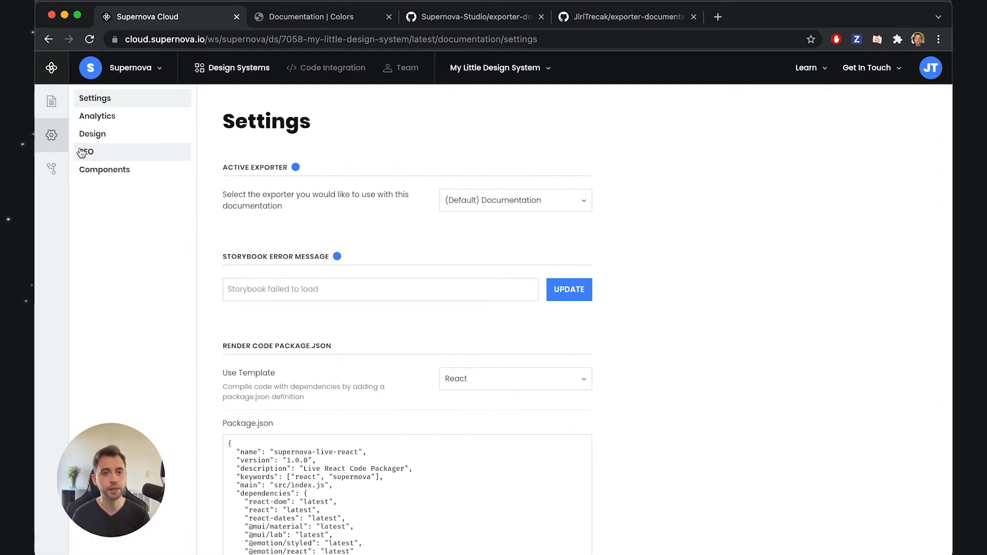
pyautogui.moveTo(356, 205)
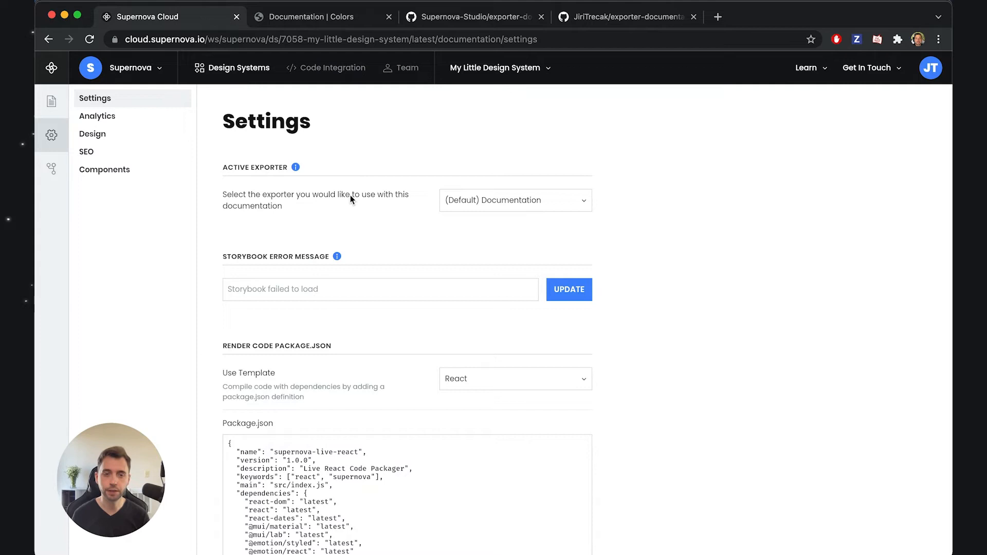
pyautogui.moveTo(298, 215)
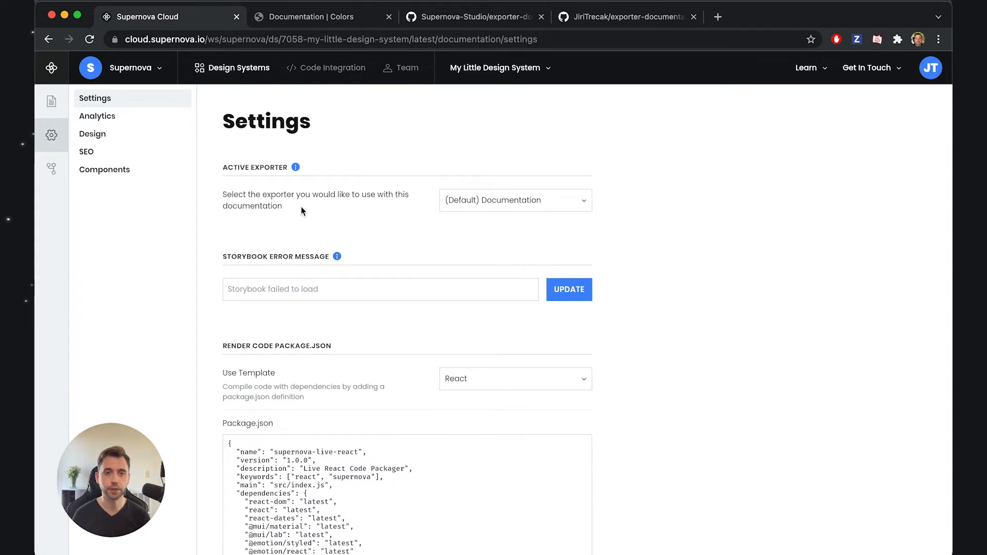
pyautogui.moveTo(341, 151)
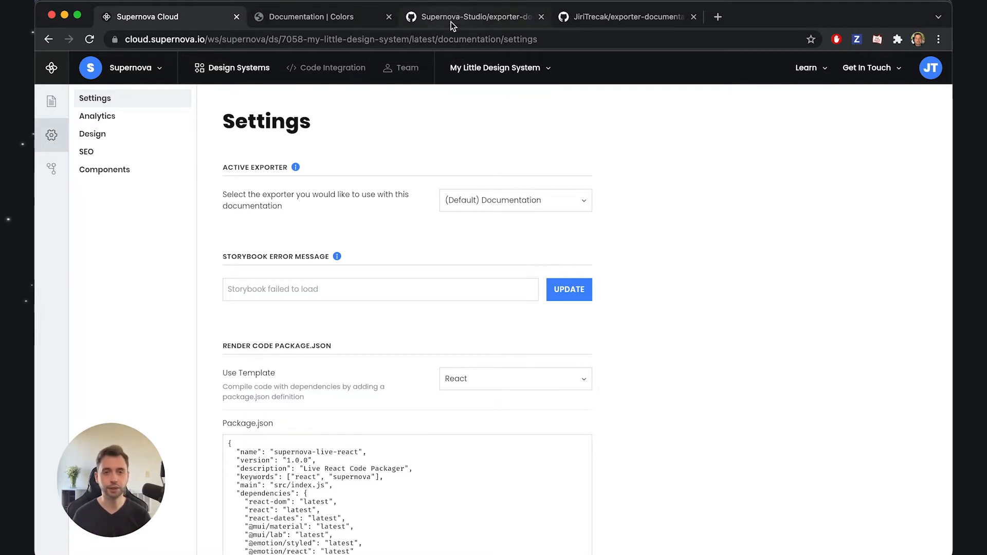
# - Look over the Supernova-Studio exporter-documentation repository files, then move to the fork
pyautogui.click(472, 18)
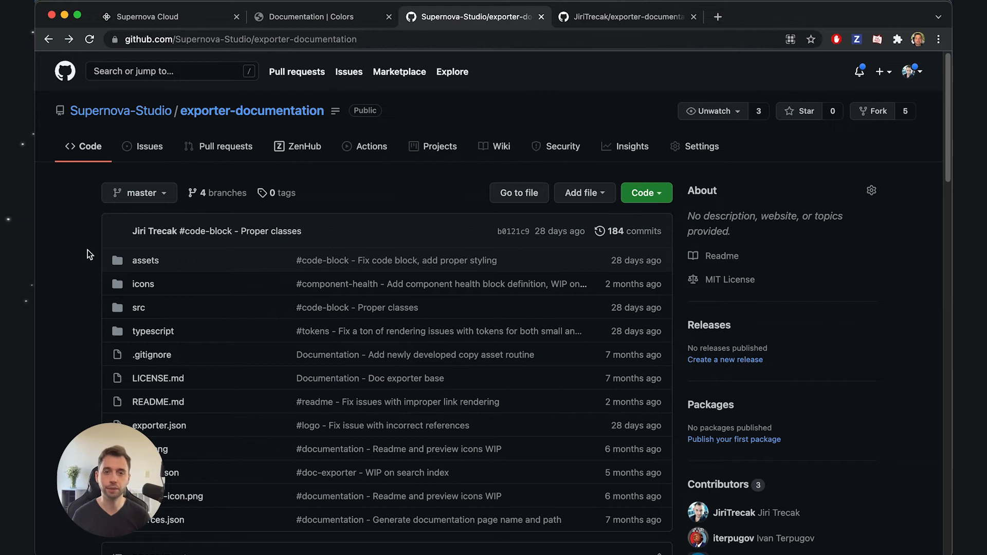
pyautogui.moveTo(71, 281)
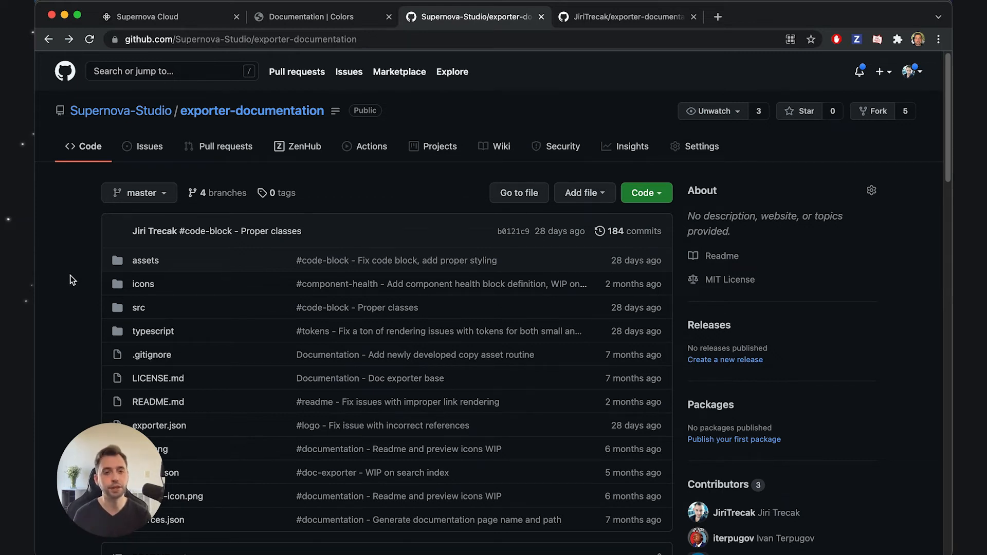
pyautogui.moveTo(100, 179)
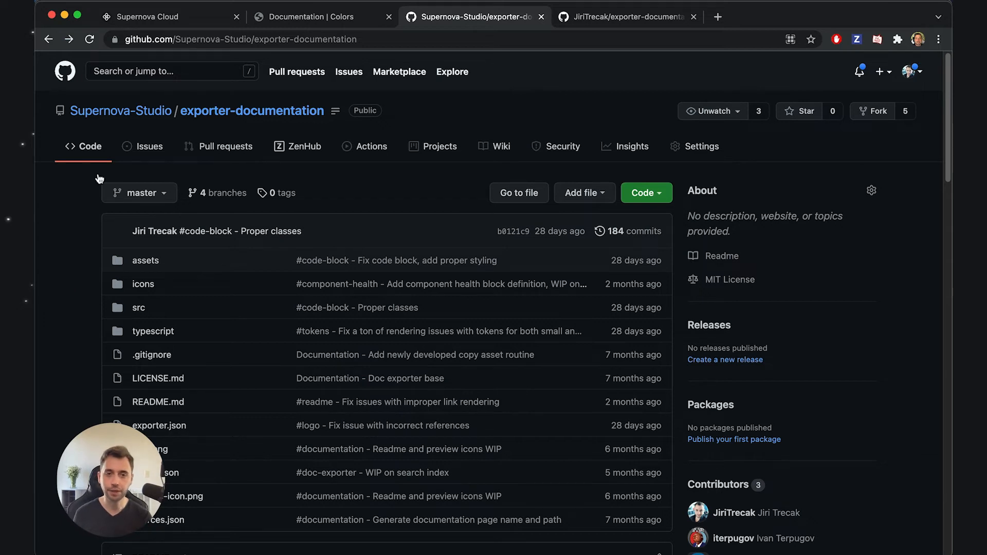
pyautogui.moveTo(64, 293)
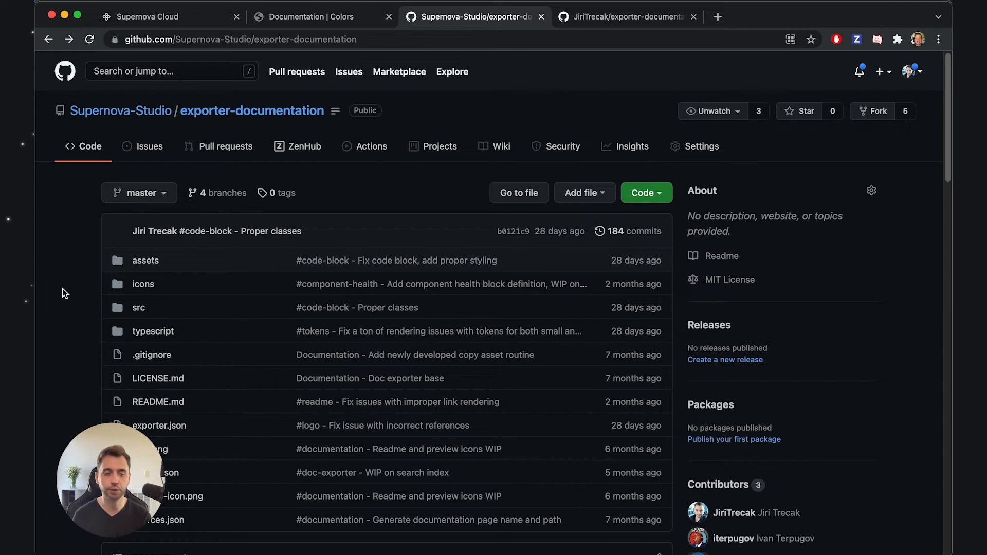
pyautogui.moveTo(71, 296)
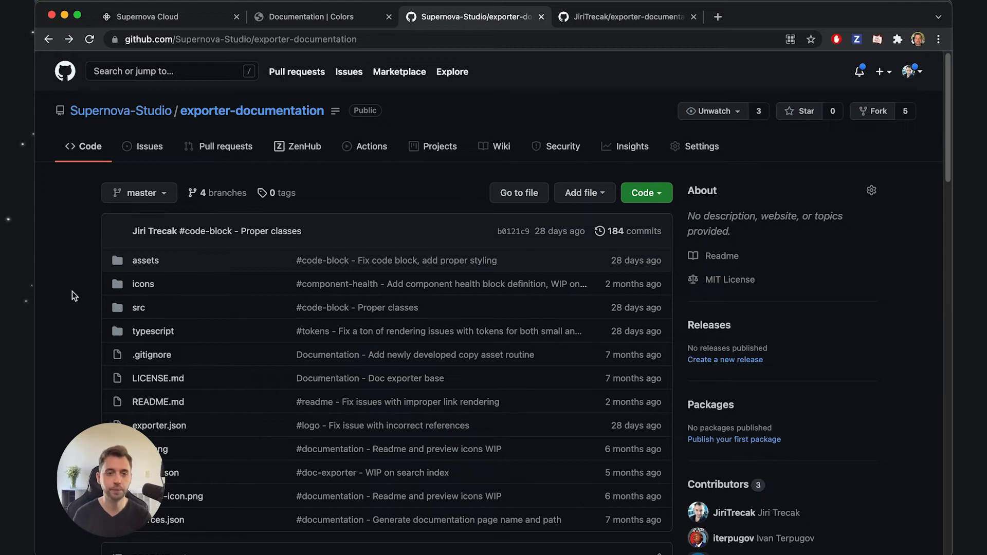
pyautogui.scroll(-3)
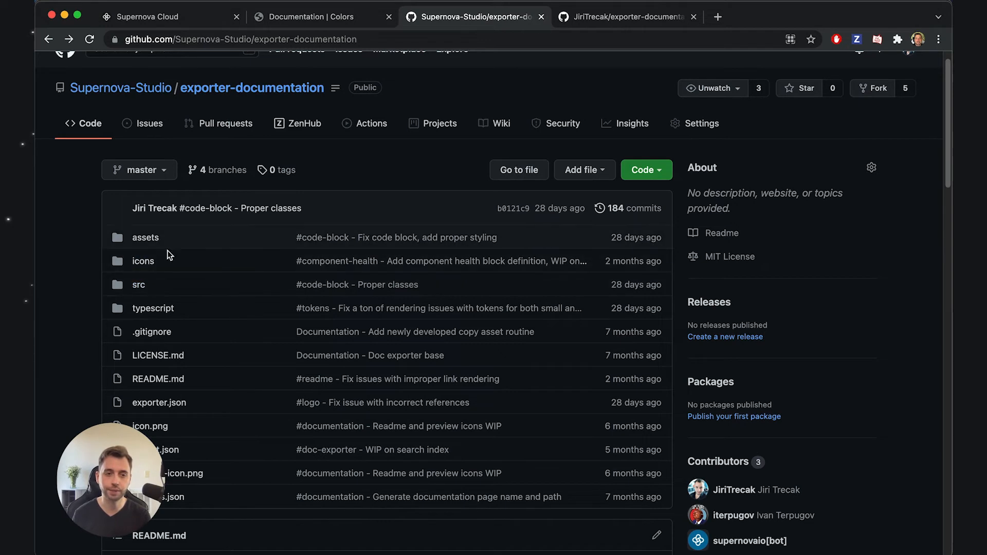
pyautogui.moveTo(86, 296)
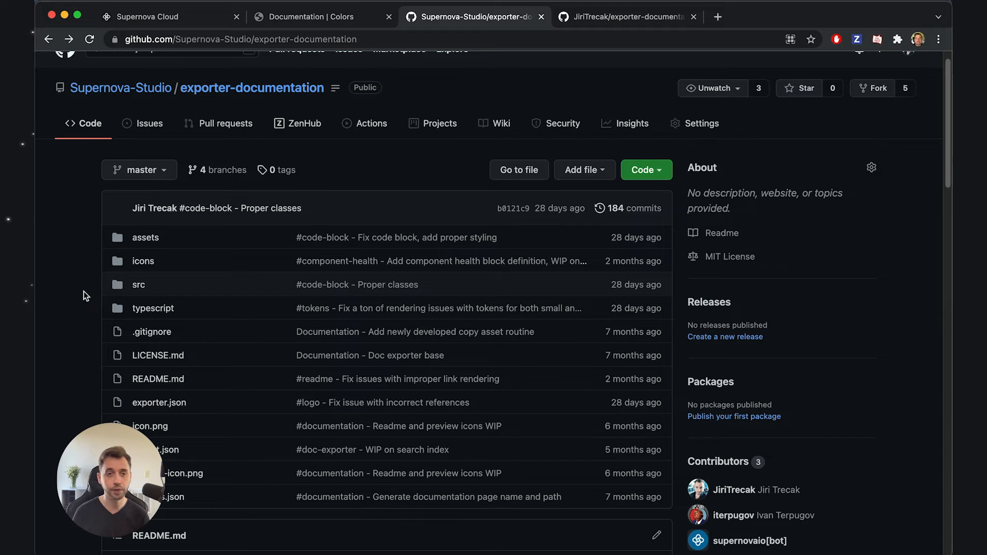
pyautogui.moveTo(130, 12)
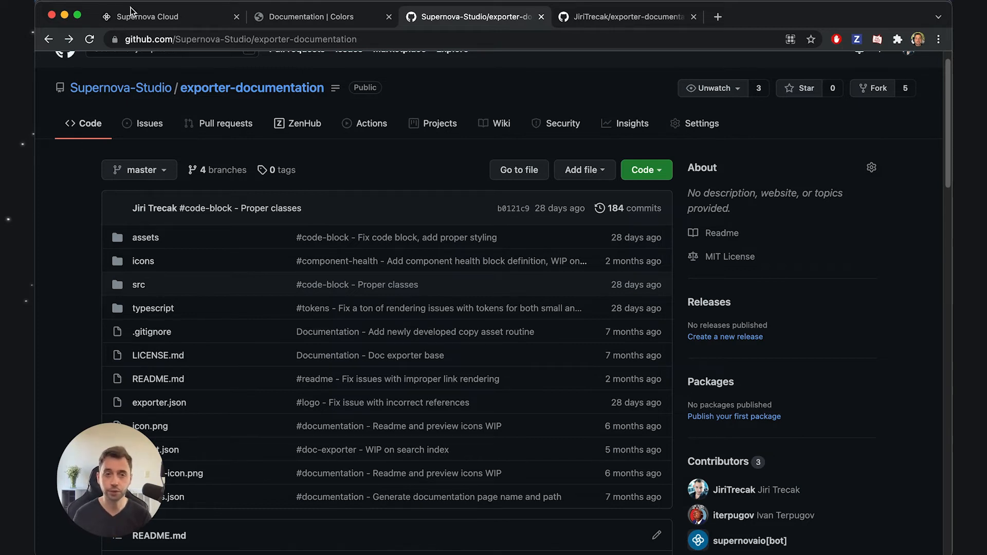
pyautogui.moveTo(148, 16)
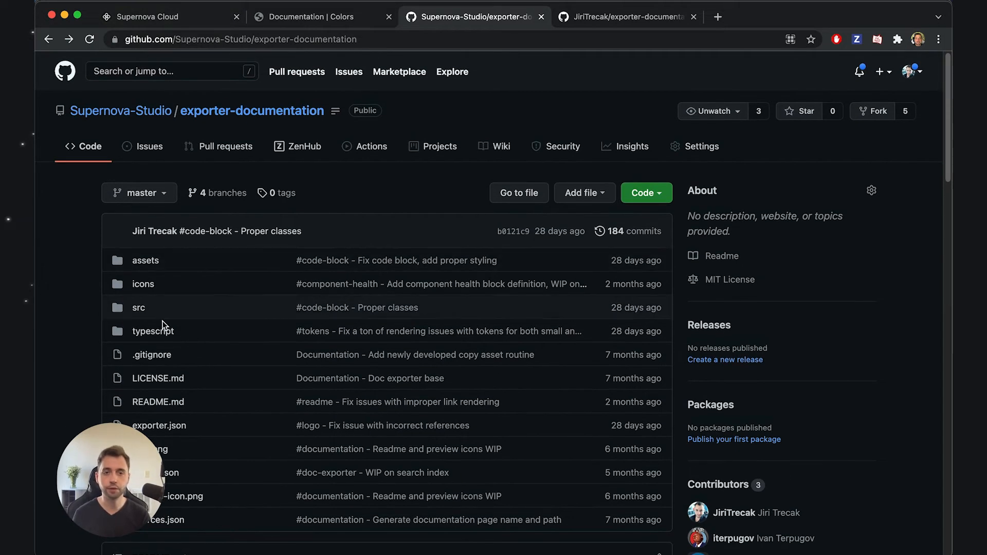
pyautogui.moveTo(63, 296)
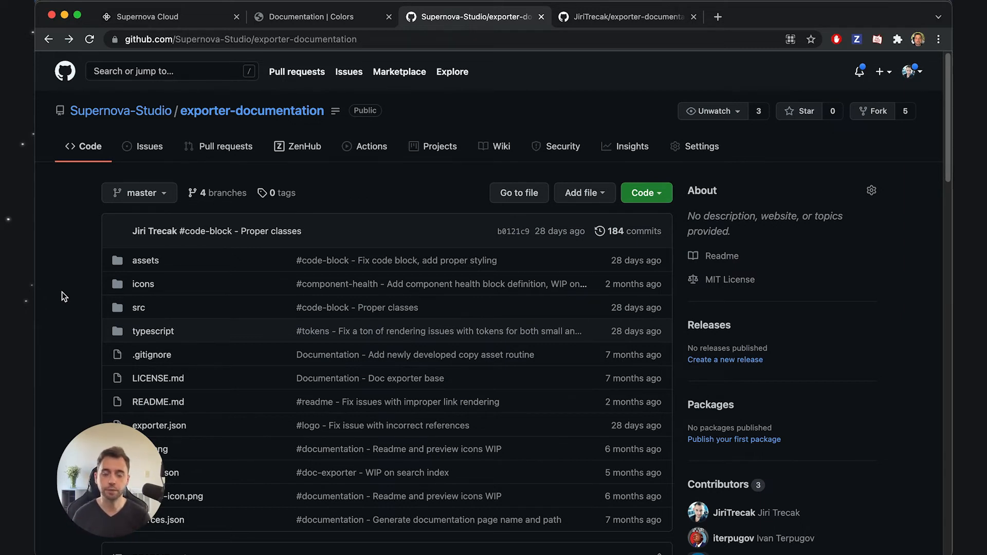
pyautogui.click(626, 17)
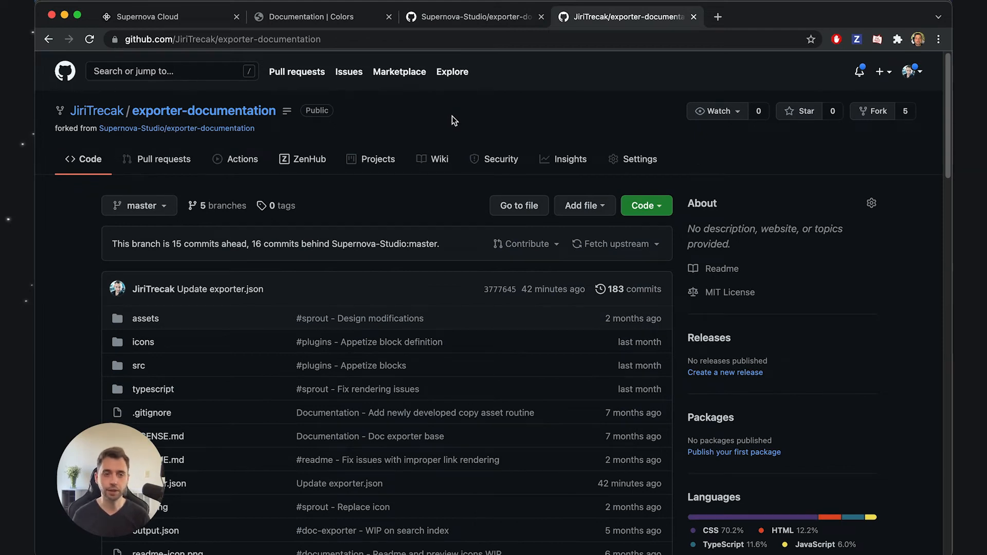
pyautogui.moveTo(68, 103)
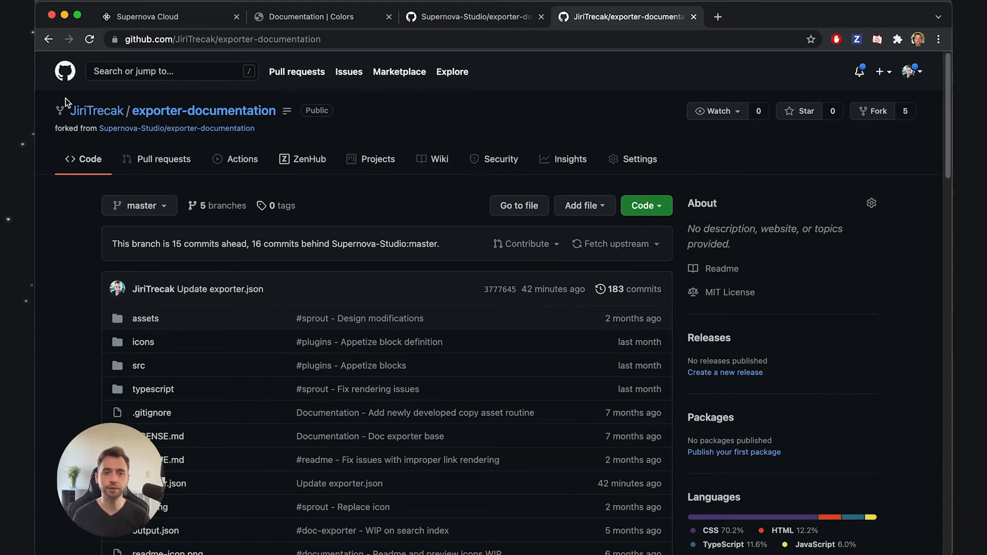
pyautogui.moveTo(80, 145)
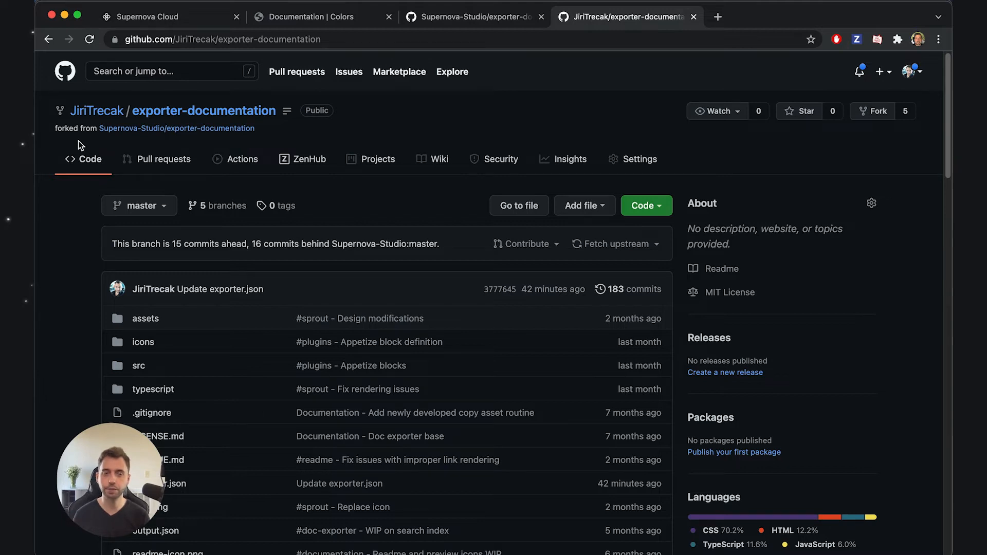
pyautogui.moveTo(80, 142)
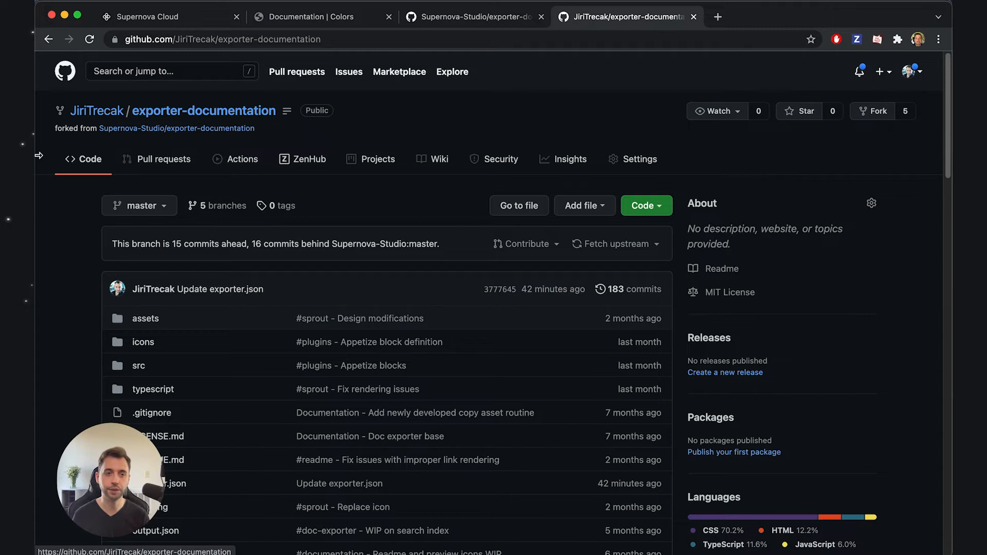
pyautogui.moveTo(288, 130)
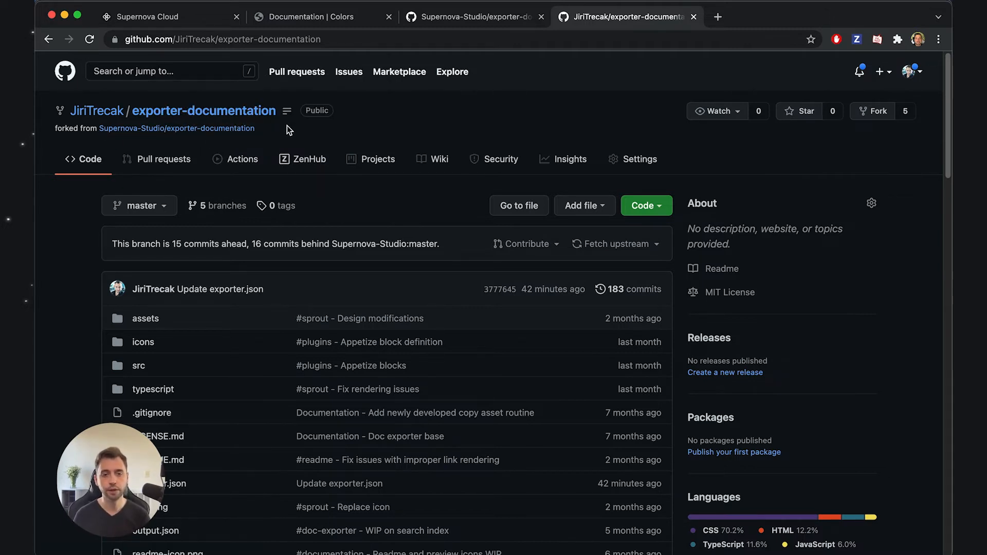
pyautogui.moveTo(128, 290)
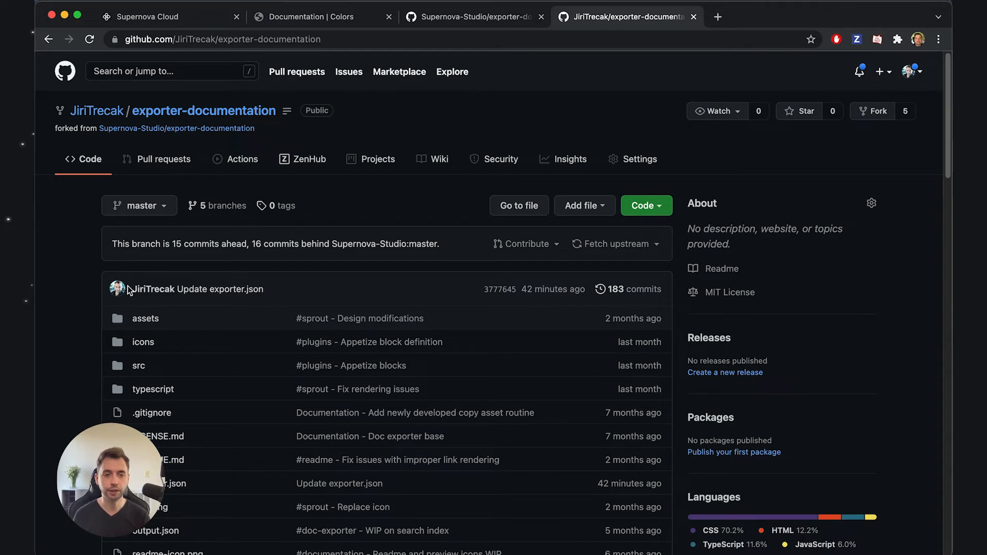
pyautogui.moveTo(106, 377)
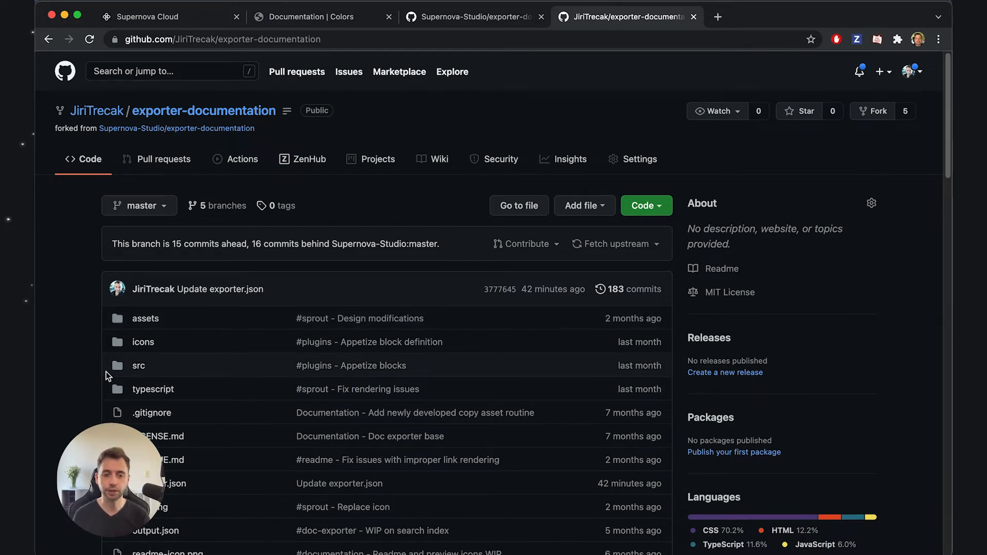
pyautogui.moveTo(75, 376)
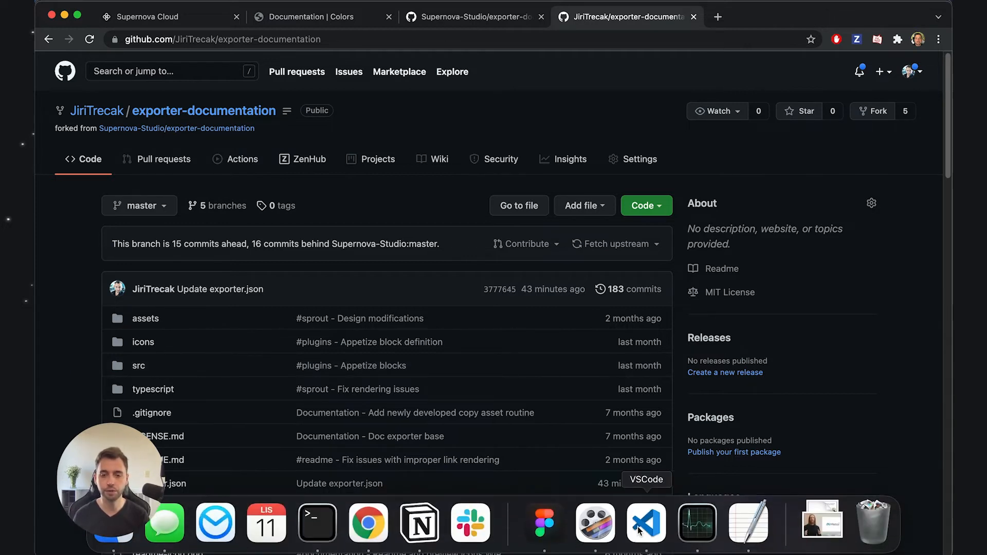
# - Bring up the forked exporter source in Visual Studio Code
pyautogui.click(646, 523)
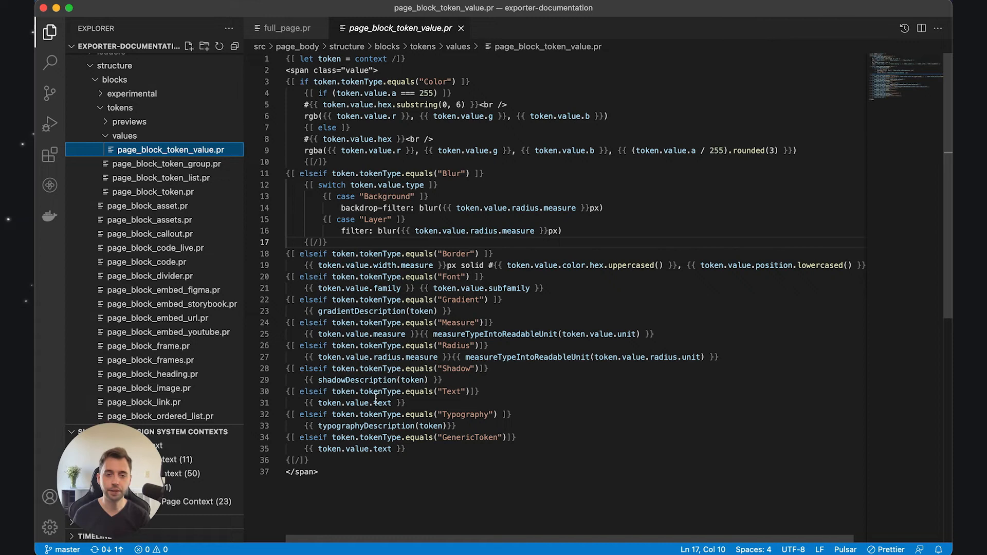
pyautogui.moveTo(327, 222)
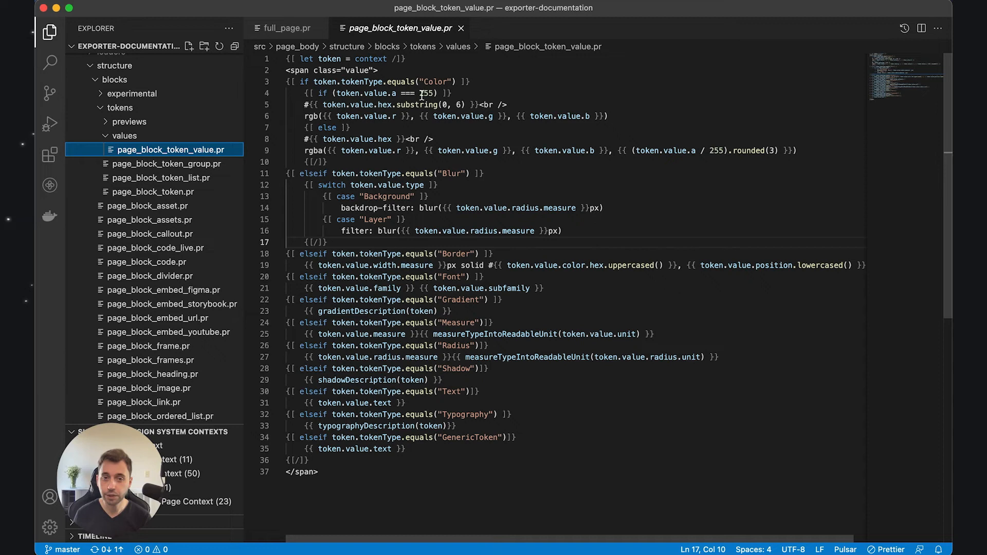
pyautogui.moveTo(459, 347)
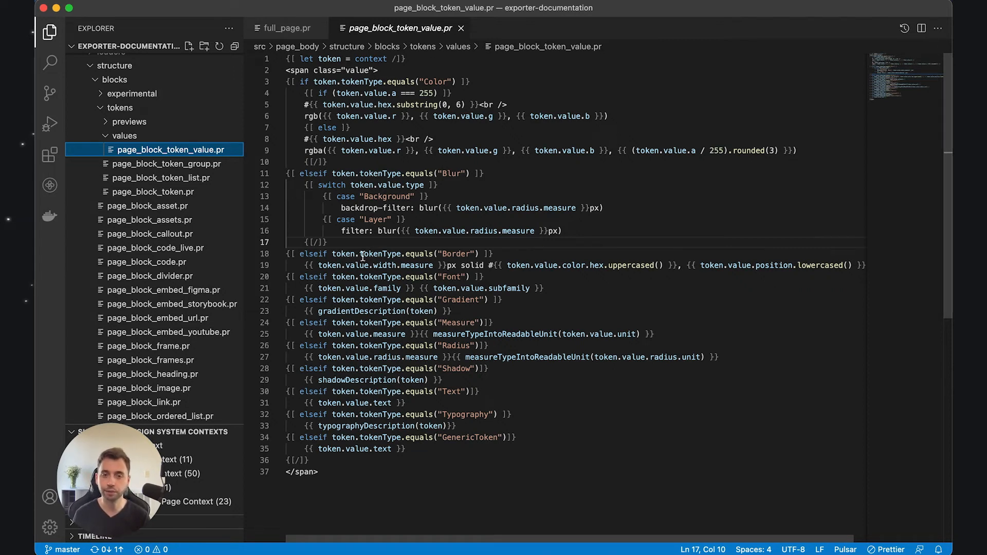
pyautogui.moveTo(694, 266)
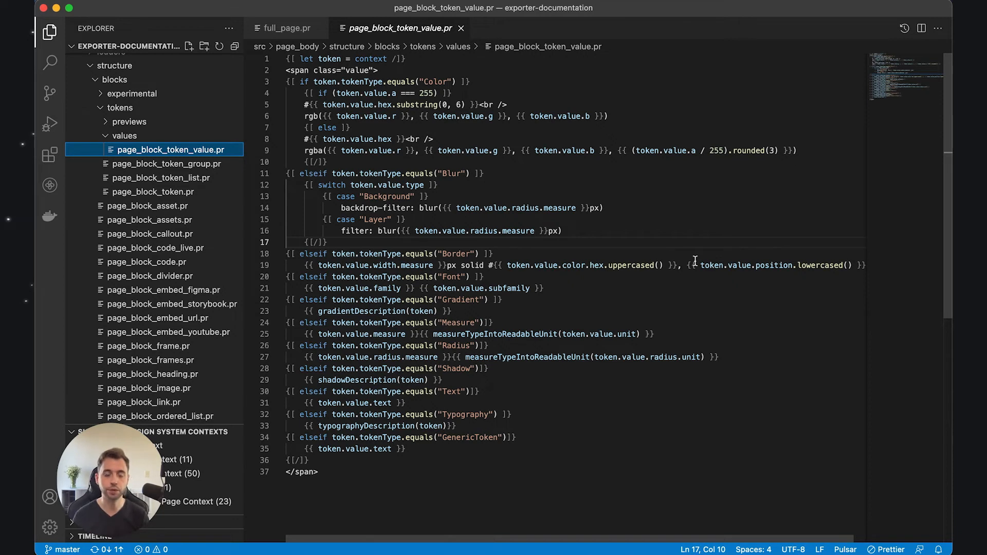
# - Return from the editor to Chrome and back to the Supernova Cloud documentation settings
pyautogui.click(368, 522)
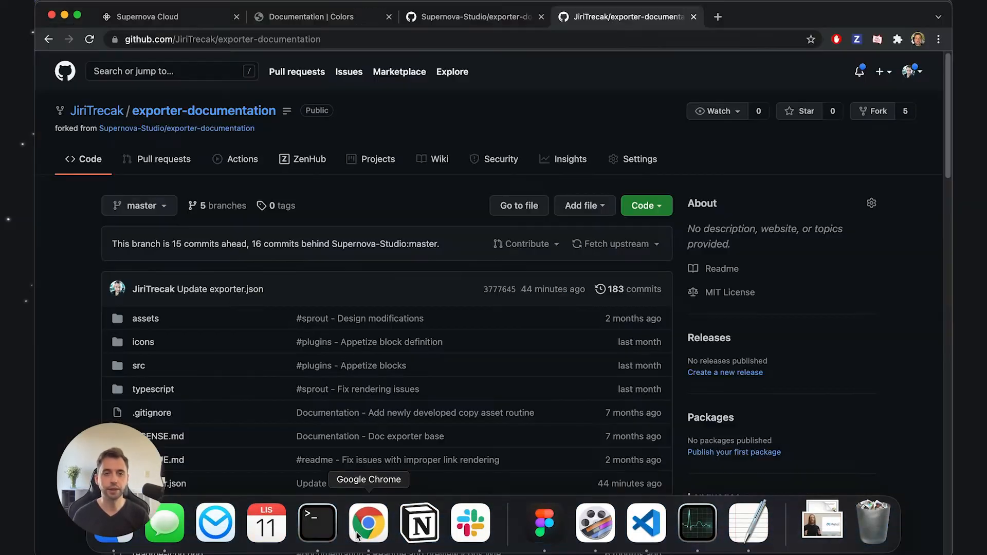
pyautogui.click(222, 39)
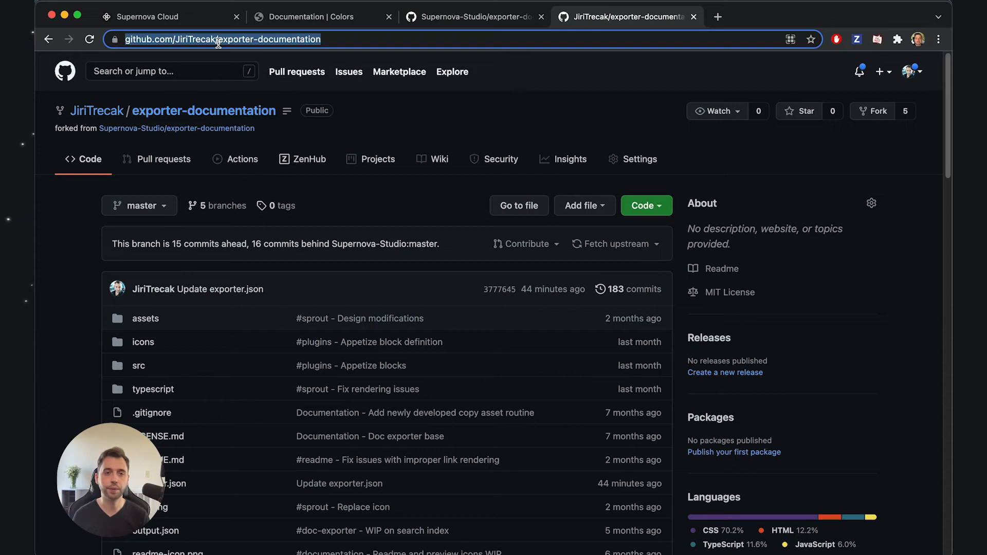
pyautogui.moveTo(296, 71)
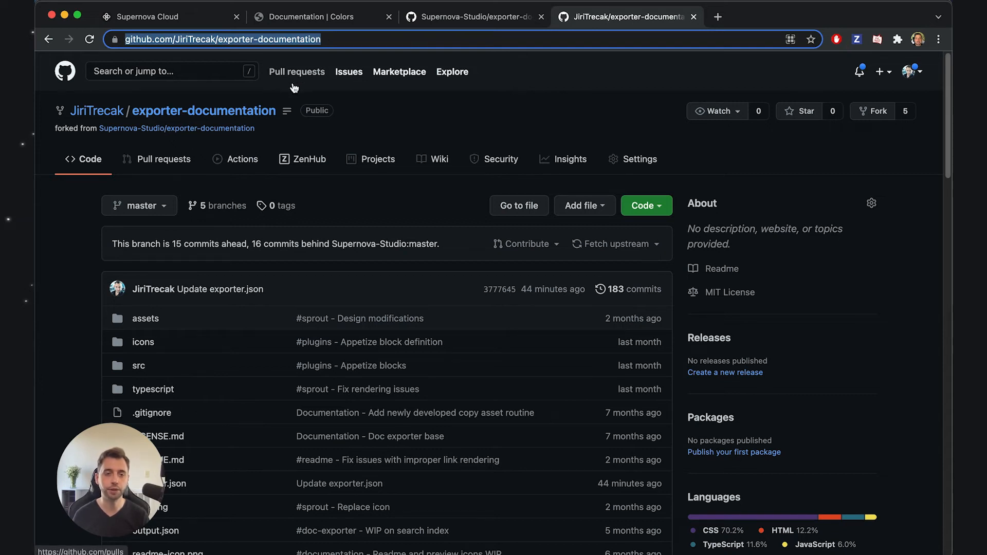
pyautogui.click(151, 17)
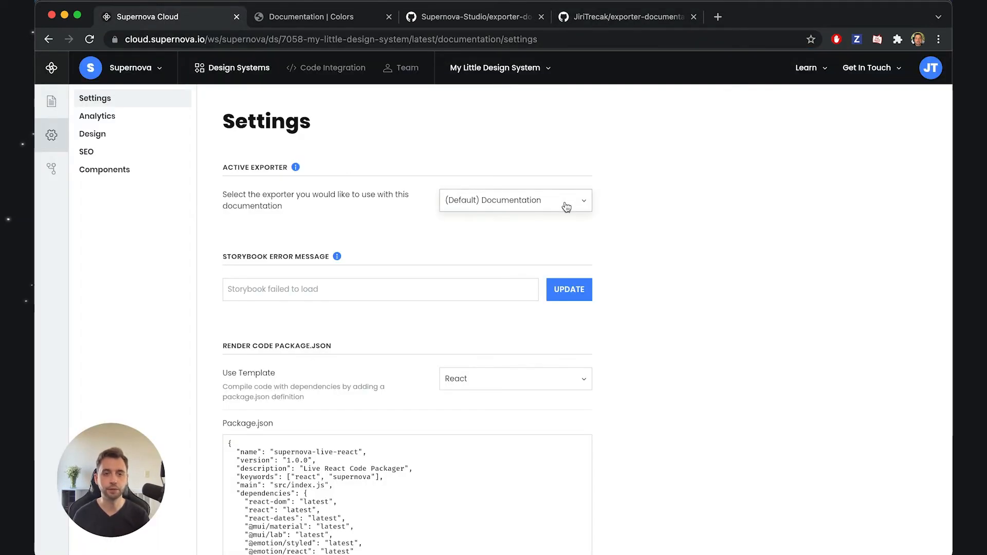
# - Leave the Active Exporter unchanged and go to Code Integration's installed exporters, heading to the store
pyautogui.click(514, 201)
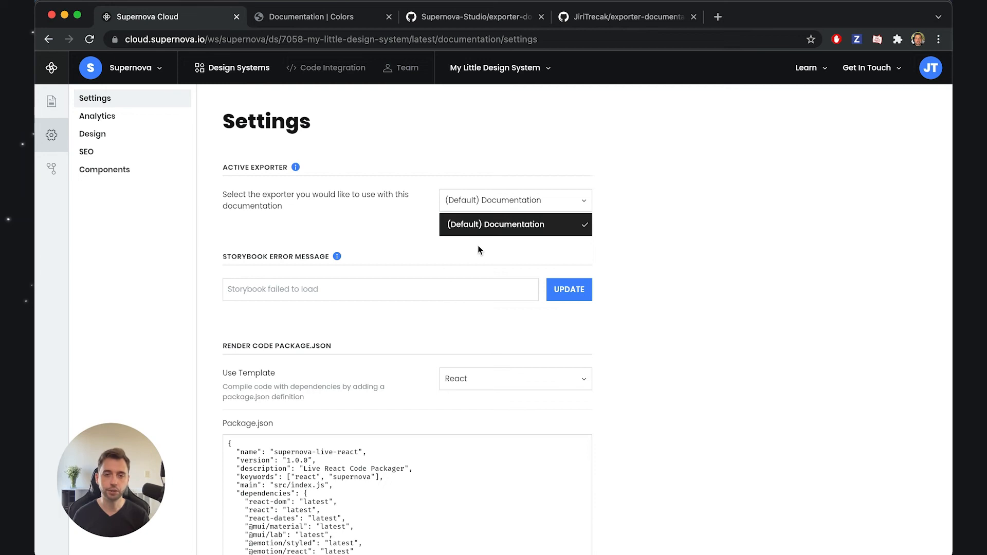
pyautogui.moveTo(336, 192)
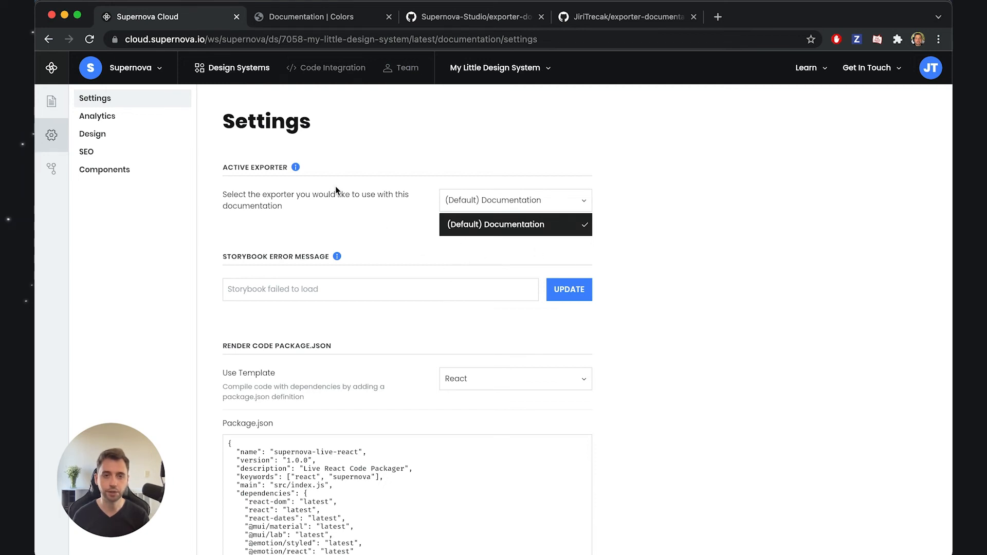
pyautogui.click(515, 225)
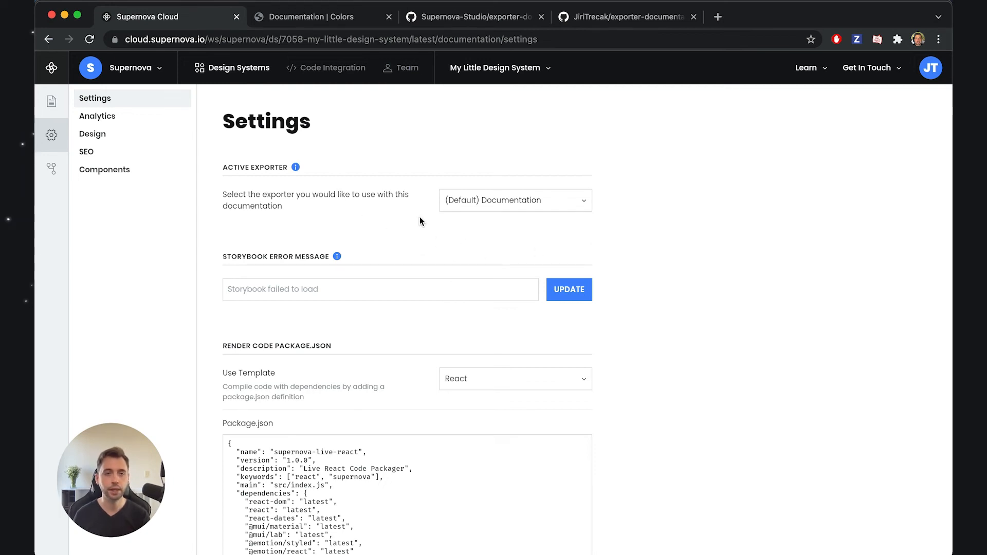
pyautogui.click(326, 68)
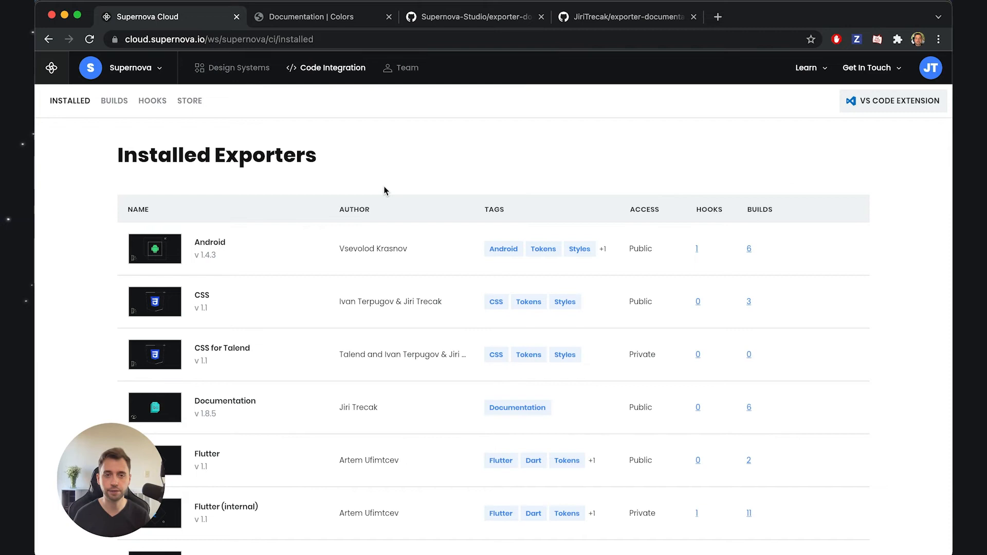
pyautogui.click(189, 101)
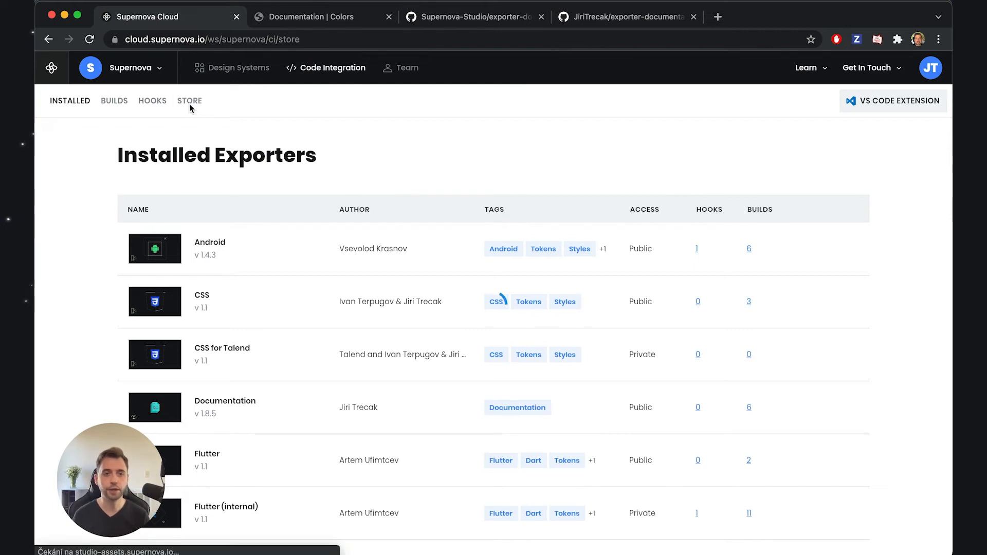
# - From the exporter Store, start a New Exporter from a GitHub repository
pyautogui.click(190, 101)
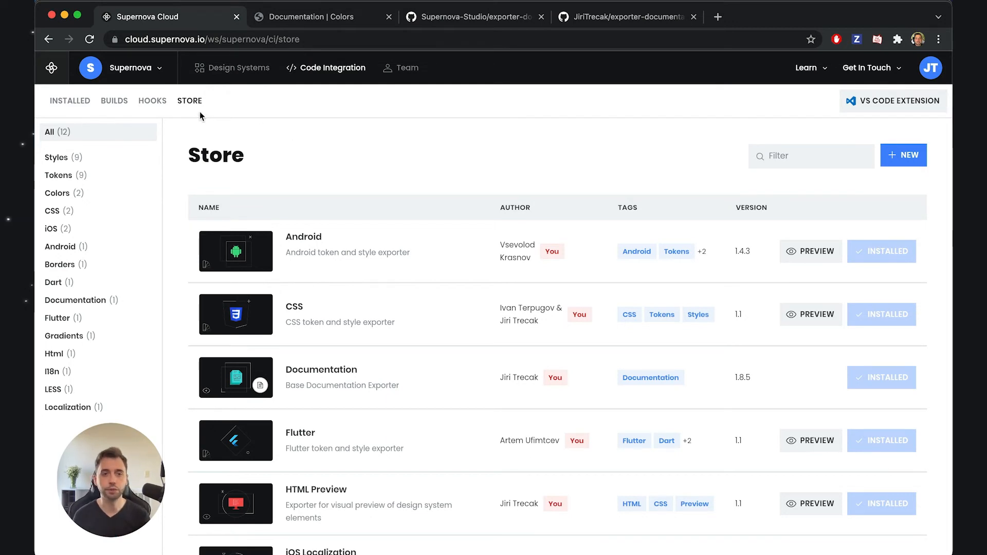
pyautogui.moveTo(886, 172)
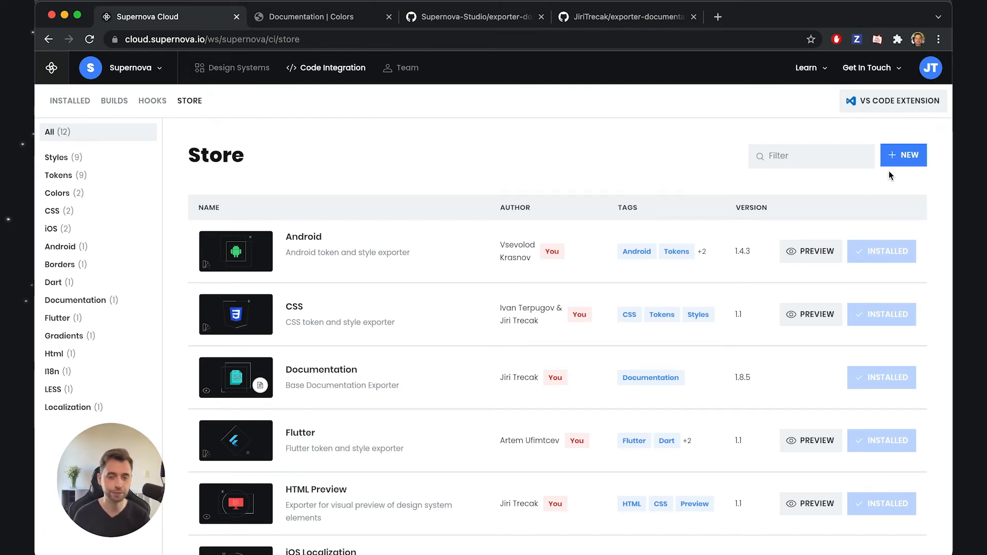
pyautogui.click(904, 156)
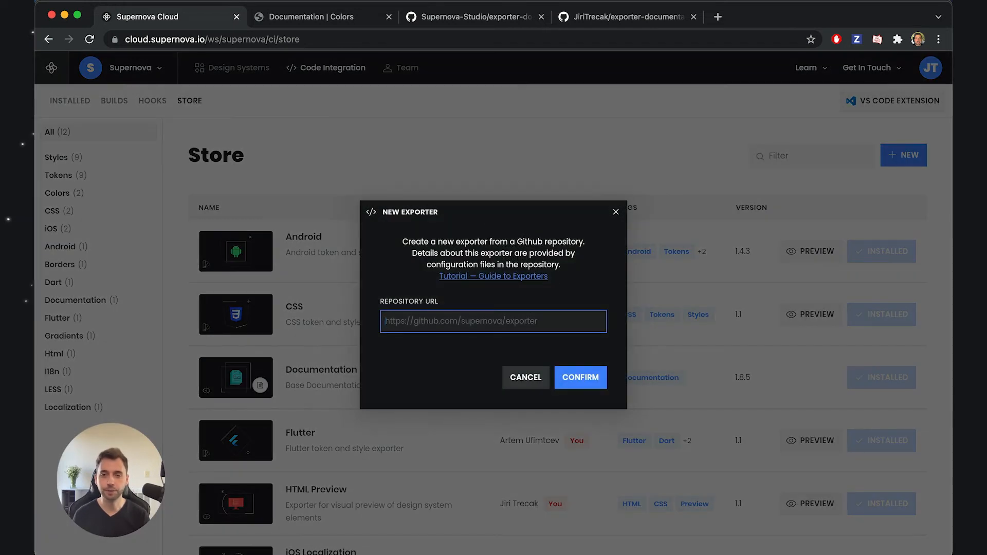
pyautogui.moveTo(414, 315)
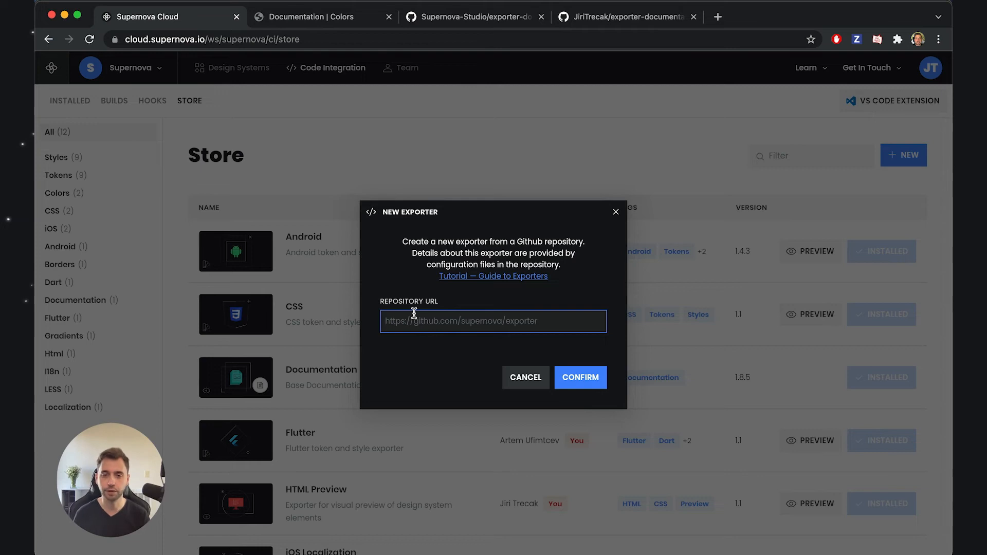
pyautogui.write('https://github.com/JiriTrecak/exporter-documentation')
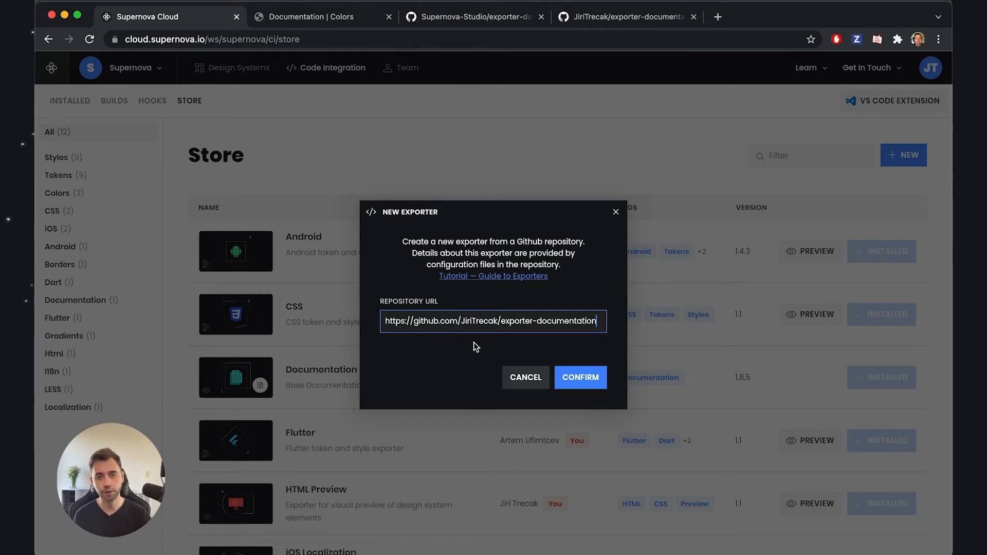
pyautogui.click(580, 377)
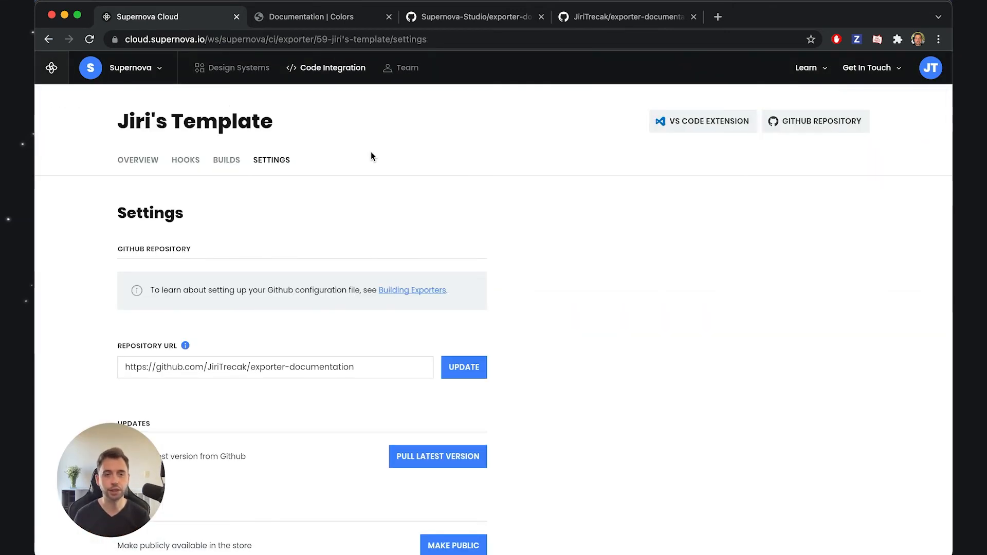
pyautogui.moveTo(86, 218)
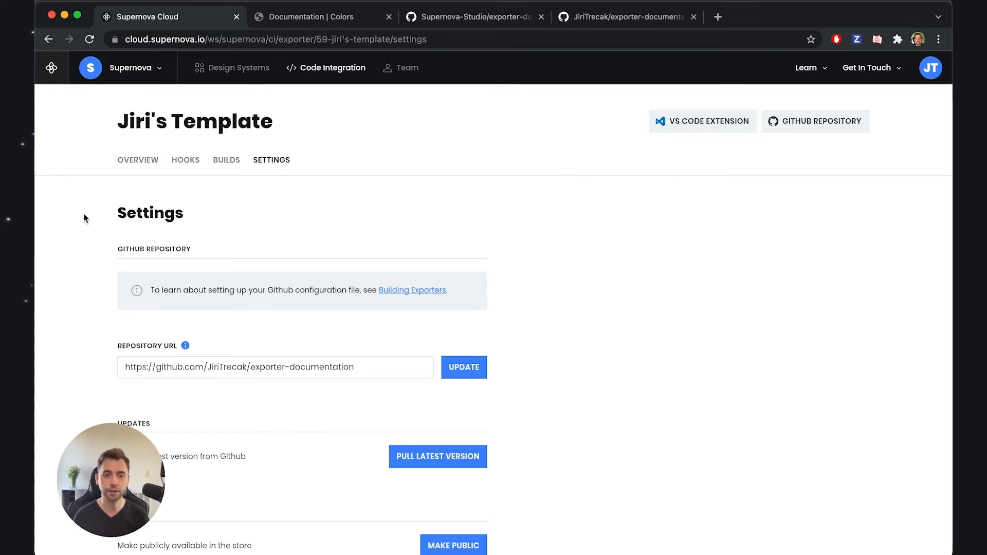
# - Review the exporter's Settings and return to the Design Systems list
pyautogui.scroll(-3)
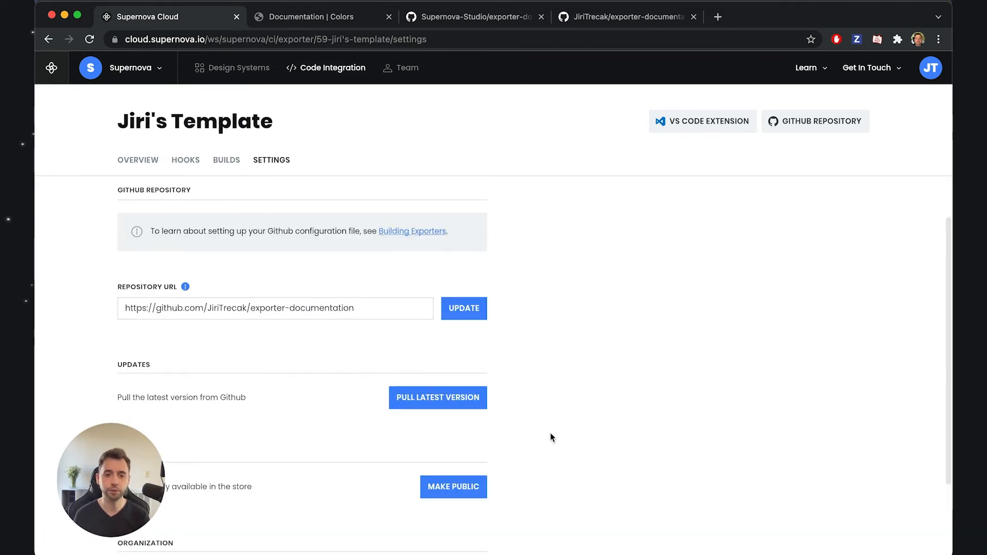
pyautogui.moveTo(436, 426)
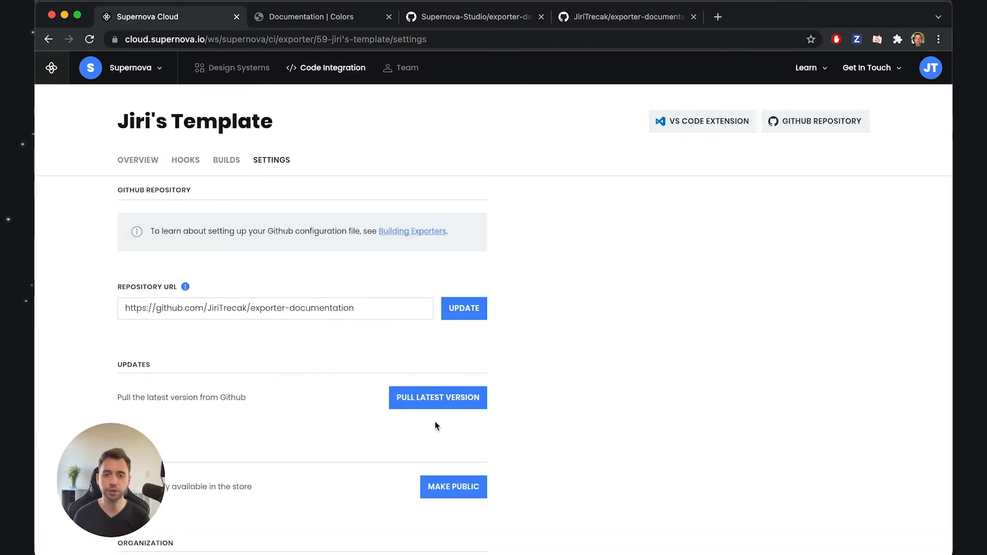
pyautogui.moveTo(438, 406)
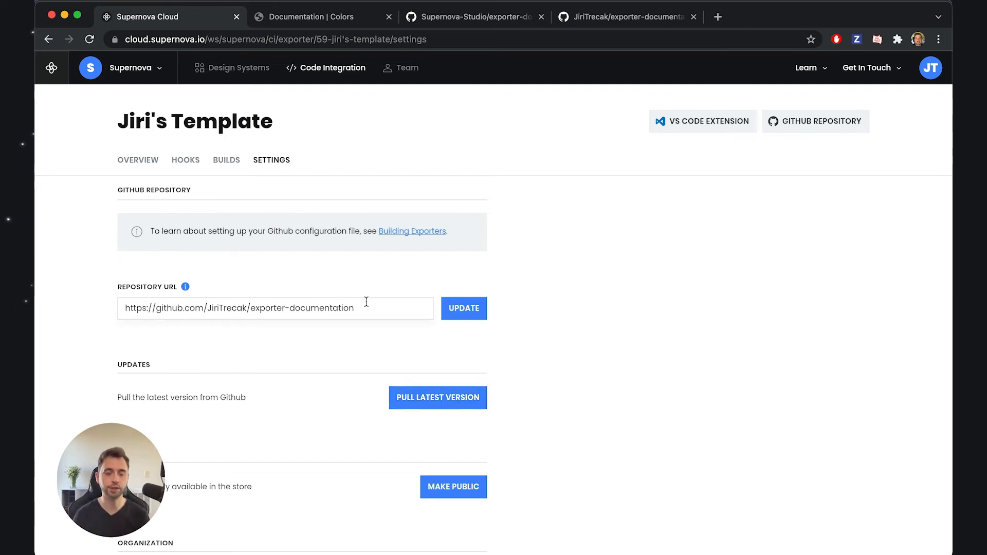
pyautogui.moveTo(321, 233)
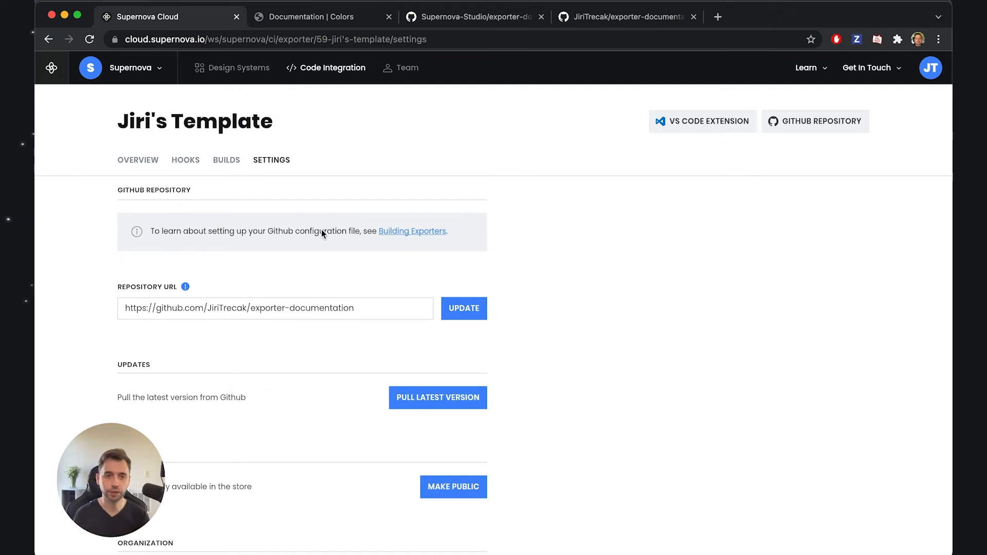
pyautogui.moveTo(212, 71)
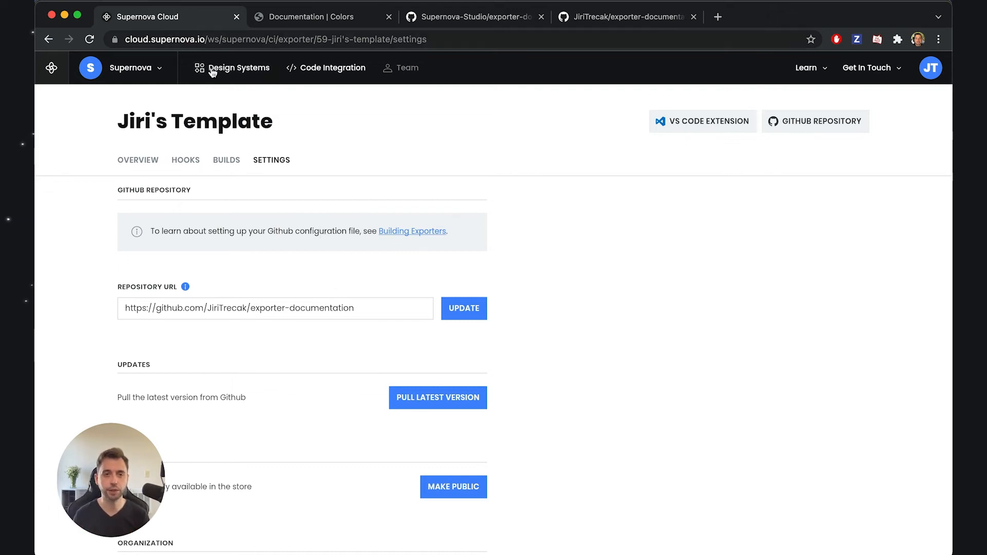
pyautogui.click(237, 67)
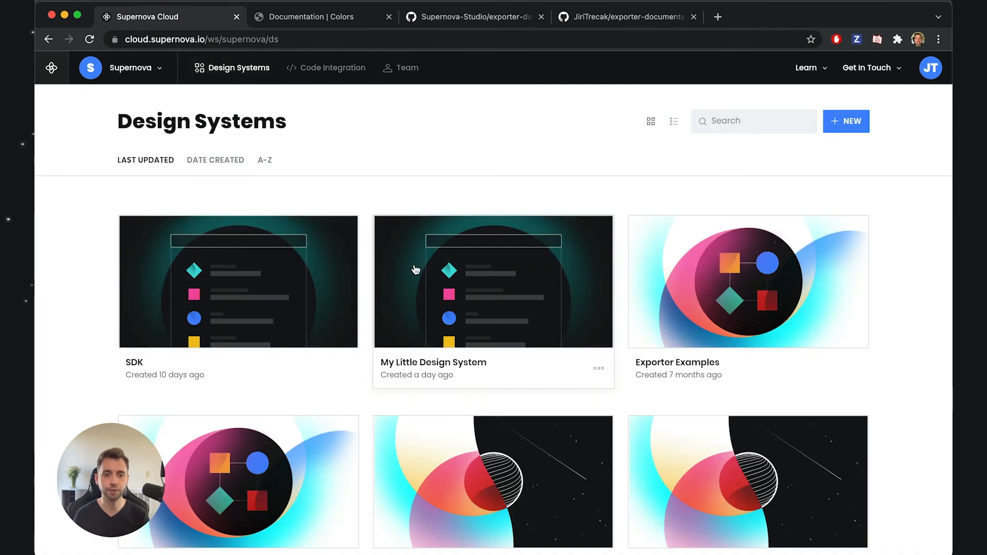
# - Go to My Little Design System's documentation settings
pyautogui.click(492, 281)
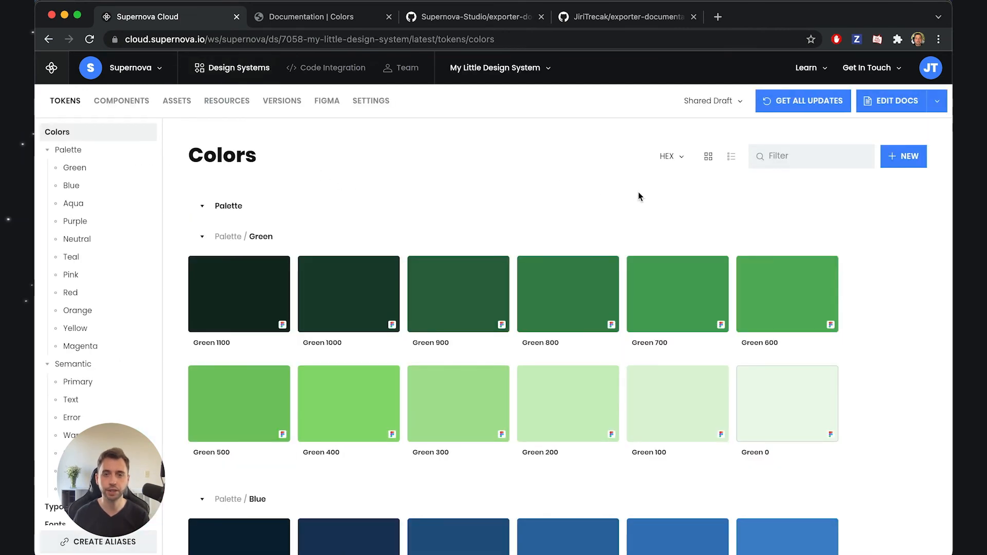
pyautogui.click(895, 101)
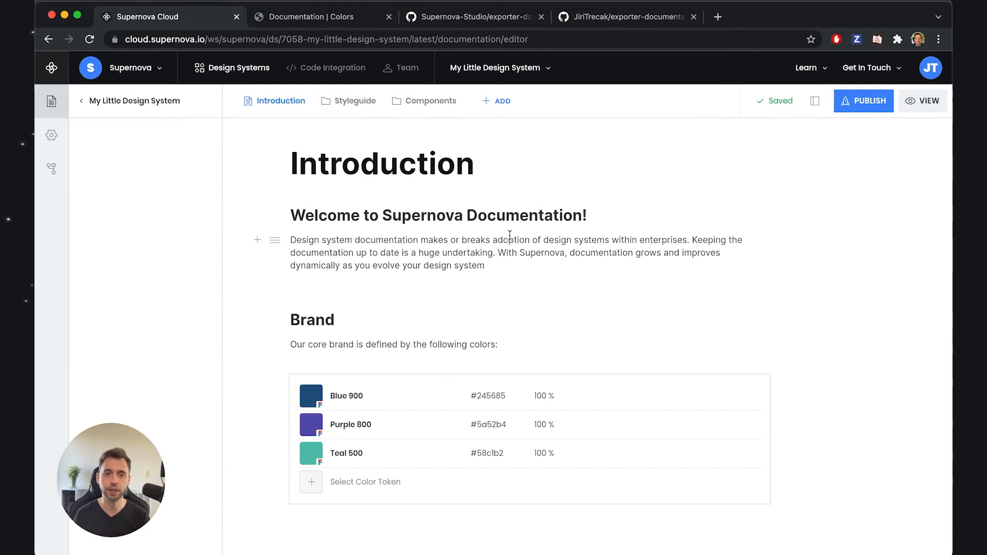
pyautogui.click(52, 136)
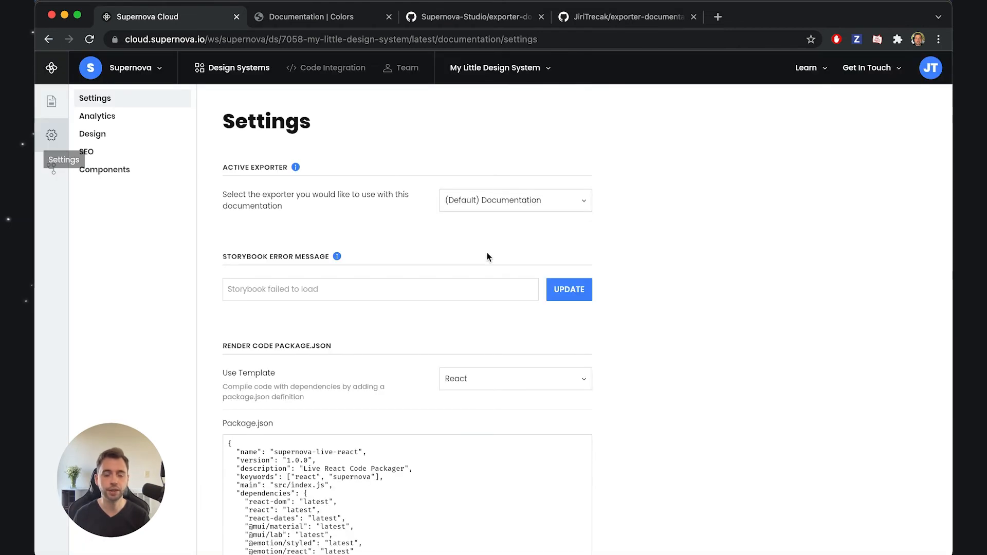
# - Choose Jiri's Template as the active exporter and return to the Introduction page editor
pyautogui.click(514, 200)
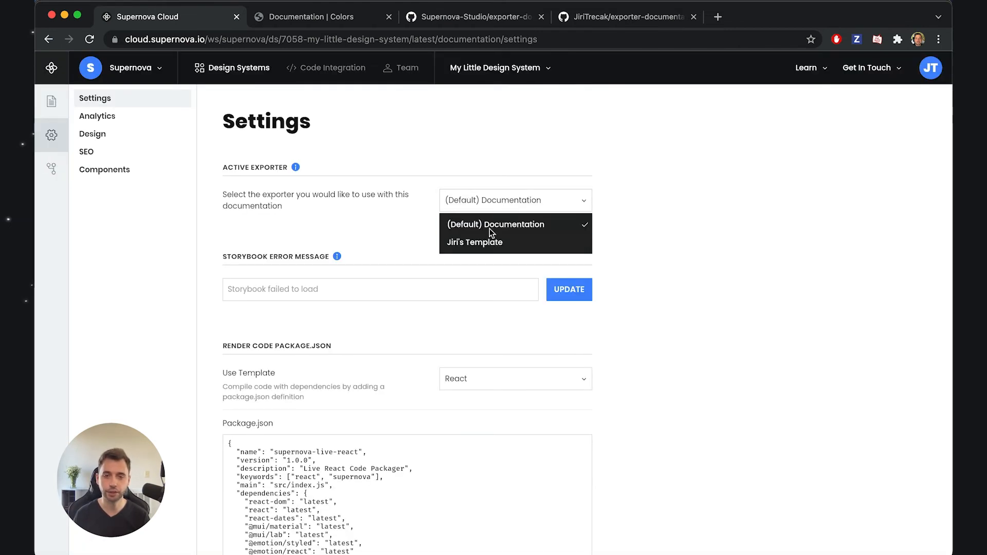
pyautogui.moveTo(412, 198)
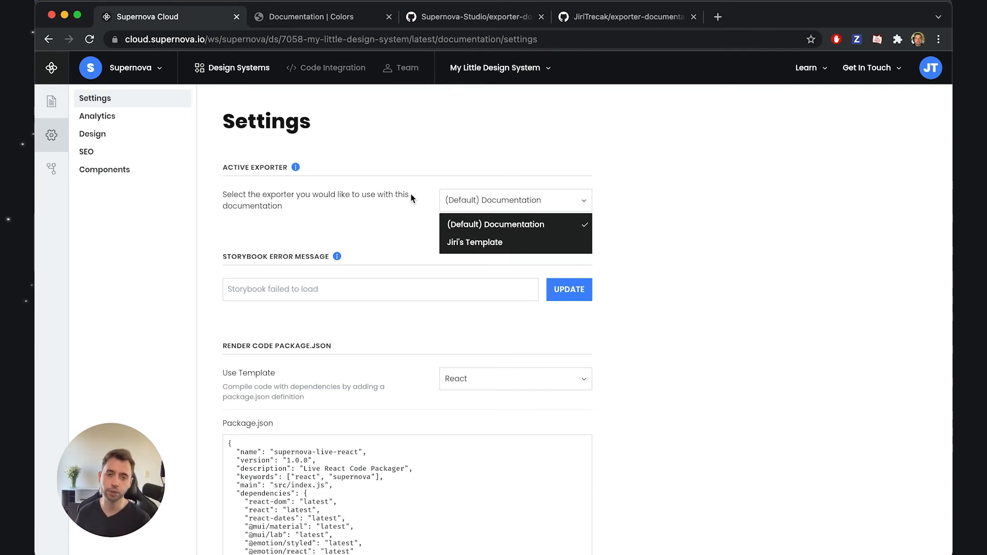
pyautogui.moveTo(475, 241)
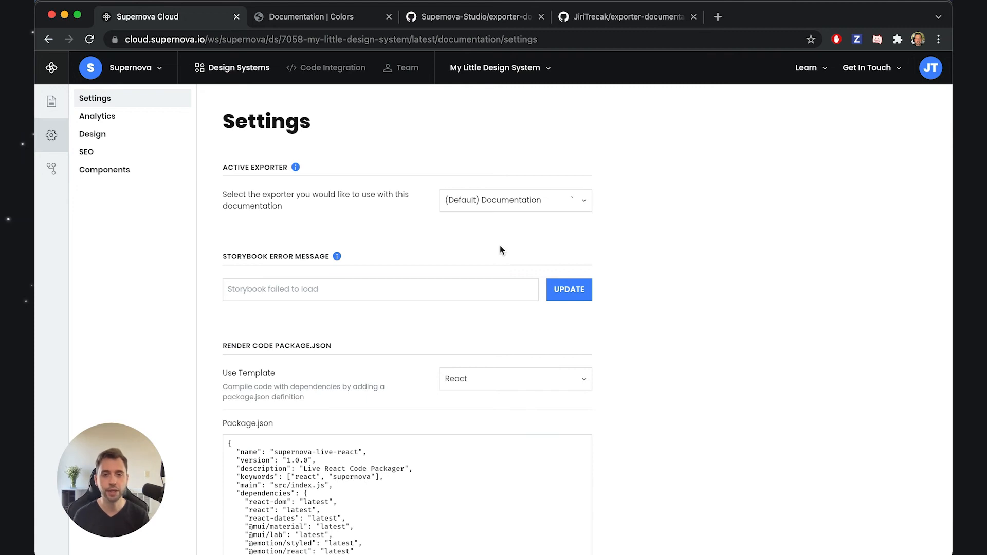
pyautogui.click(514, 200)
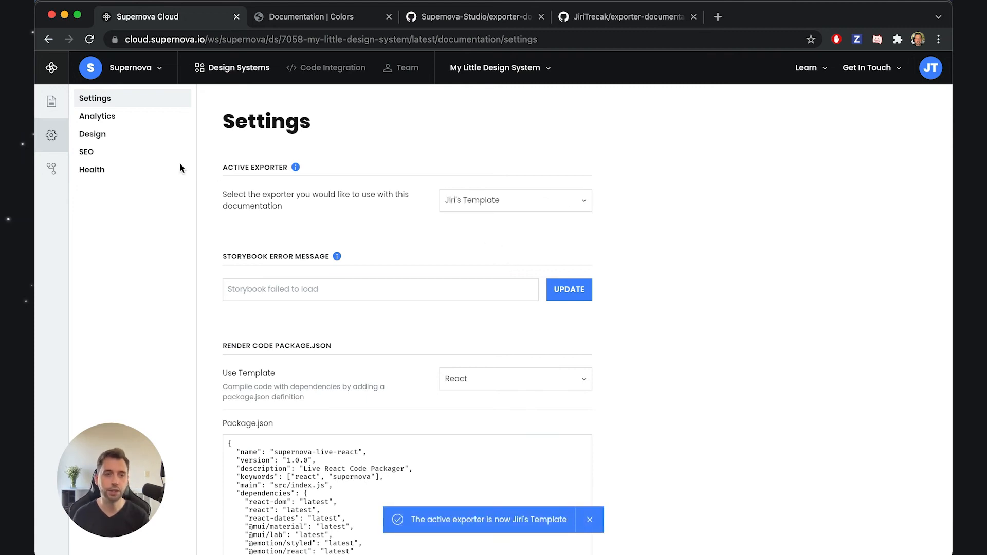
pyautogui.click(52, 100)
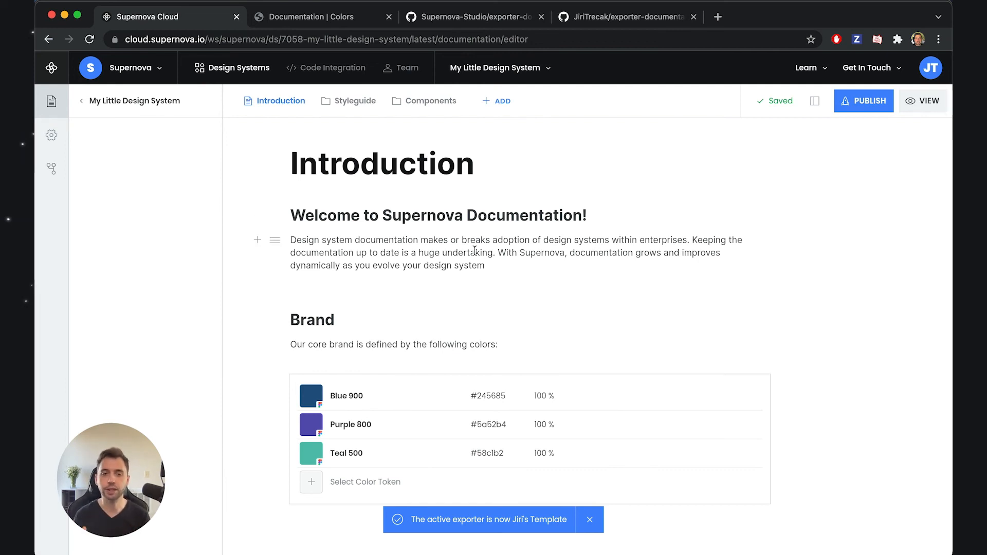
# - Dismiss the exporter-change toast and tidy the blank block under the welcome paragraph
pyautogui.click(590, 519)
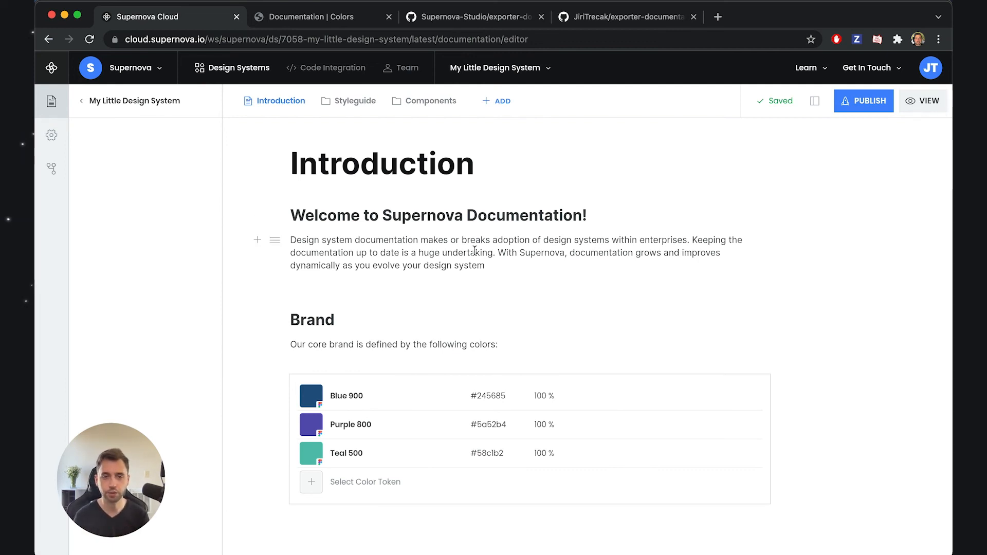
pyautogui.click(394, 282)
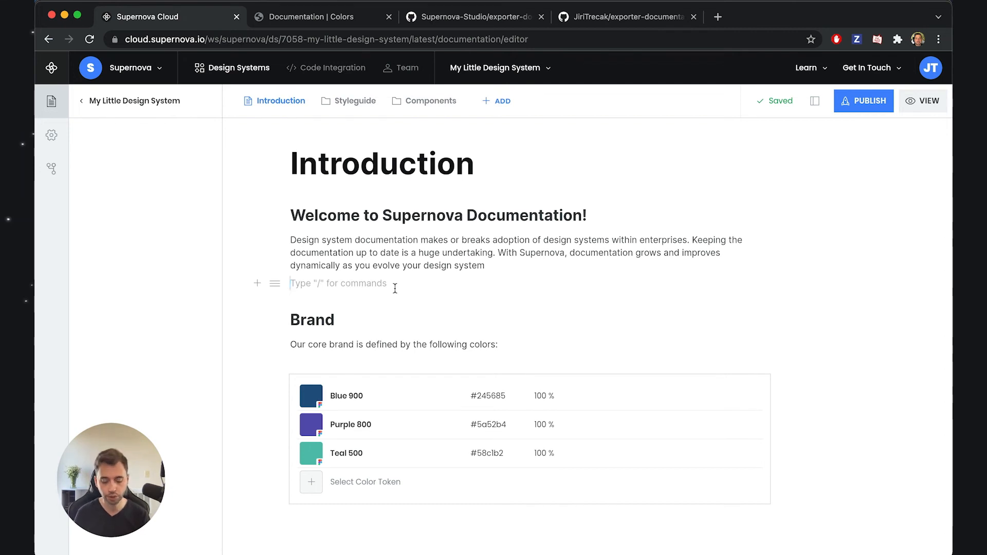
pyautogui.write('/')
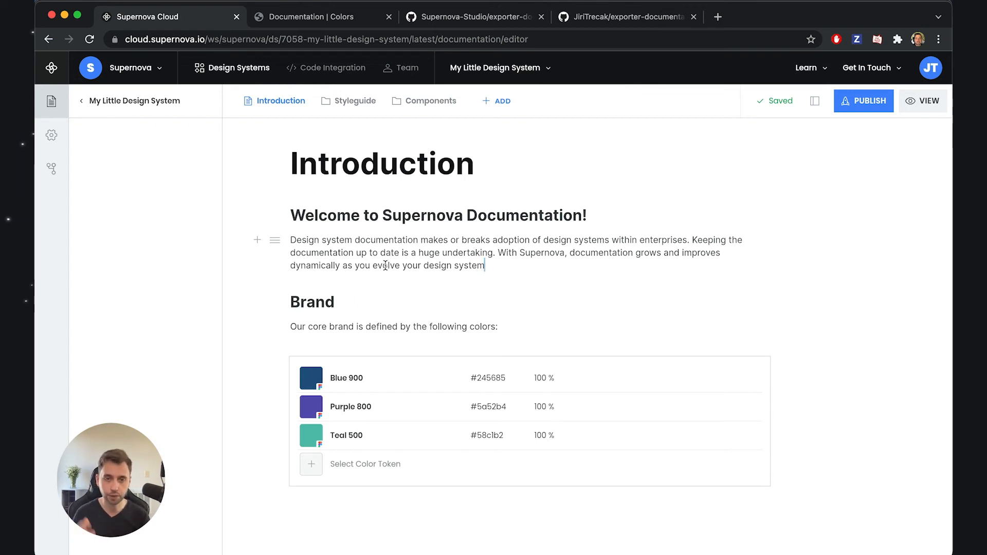
# - Compare against the live docs site, then start publishing the documentation
pyautogui.click(315, 17)
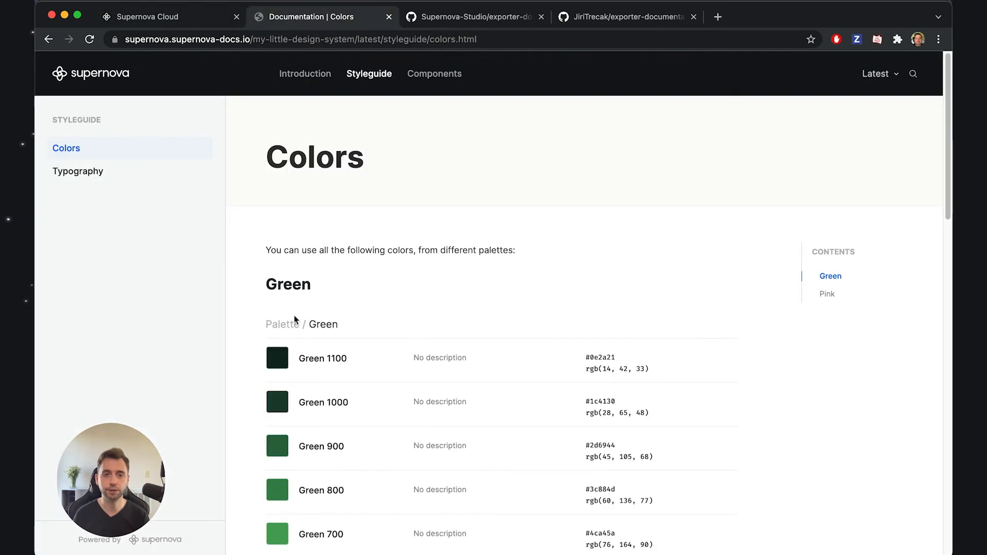
pyautogui.click(148, 17)
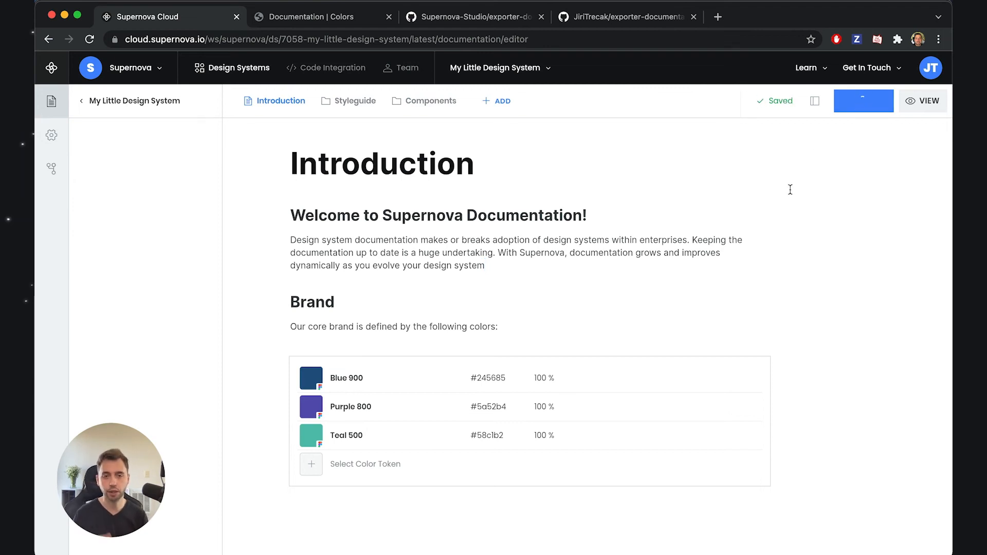
pyautogui.click(863, 100)
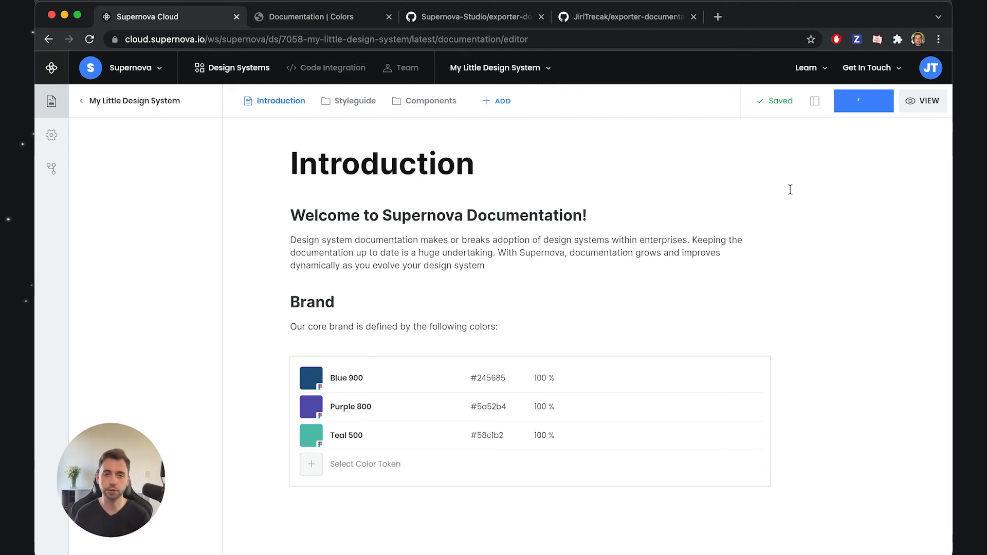
# - Wait for publishing to finish, then switch to the live docs Colors page
pyautogui.click(863, 101)
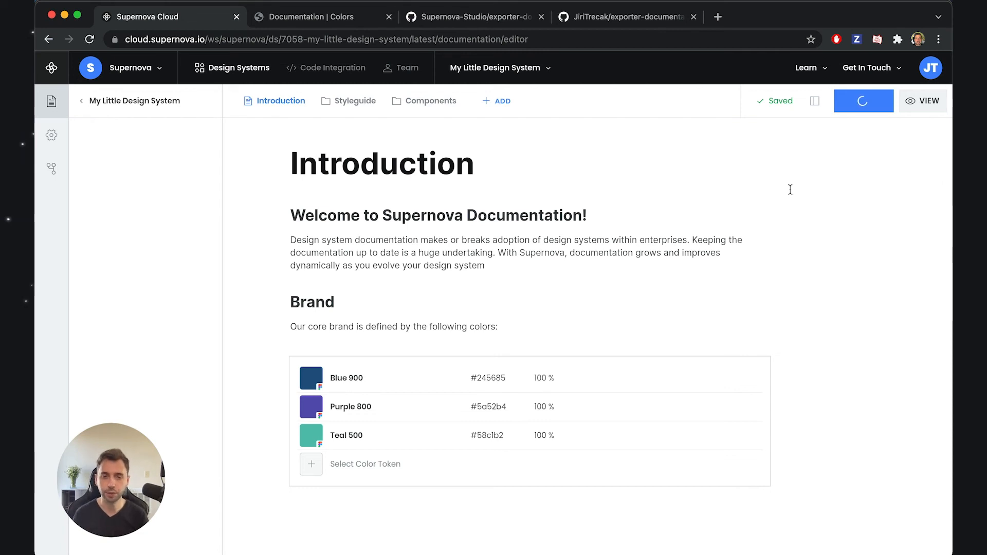
pyautogui.click(863, 100)
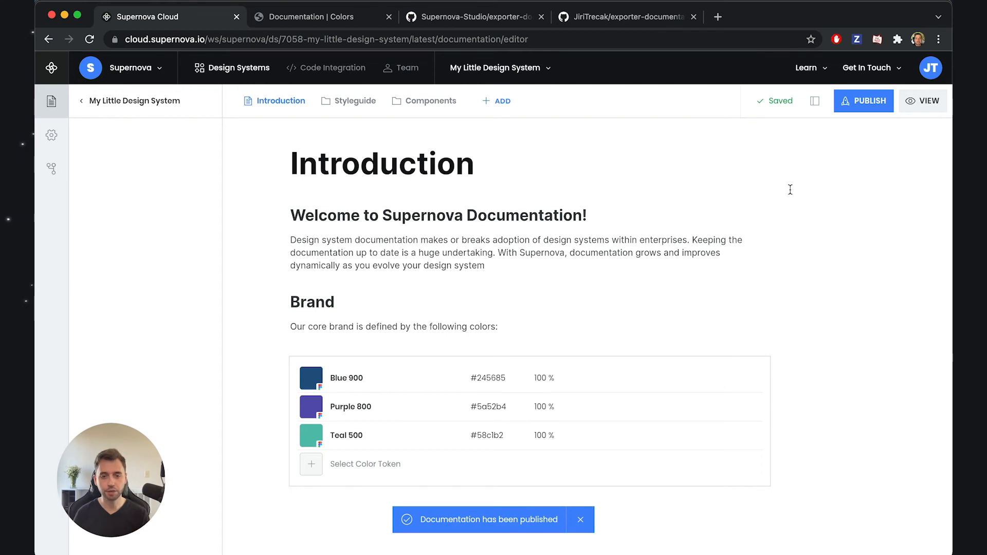
pyautogui.click(322, 17)
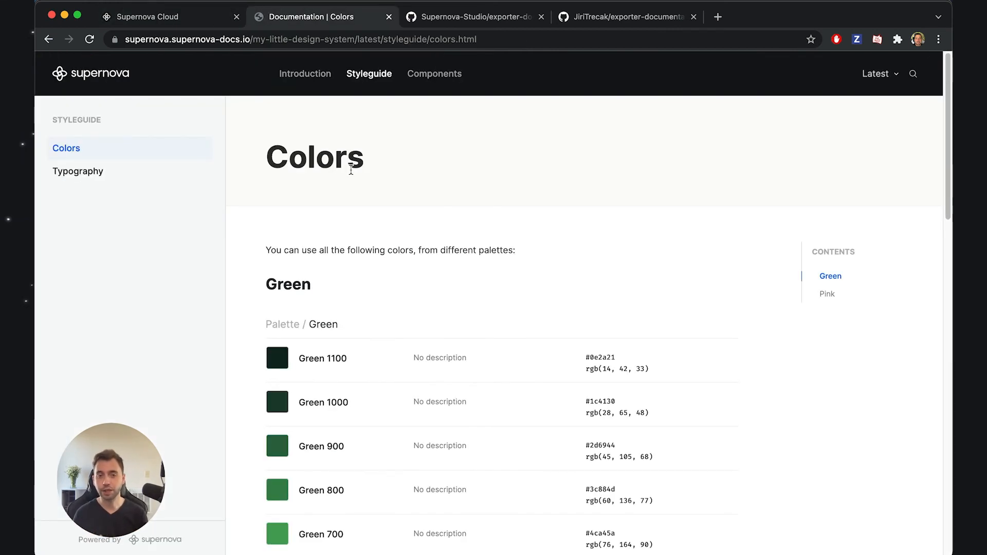
pyautogui.moveTo(208, 459)
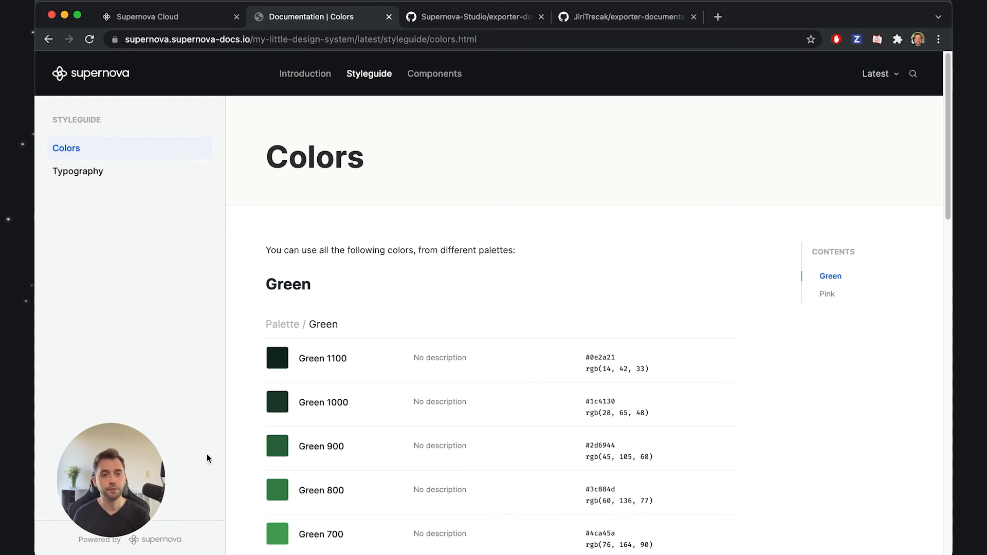
pyautogui.moveTo(180, 395)
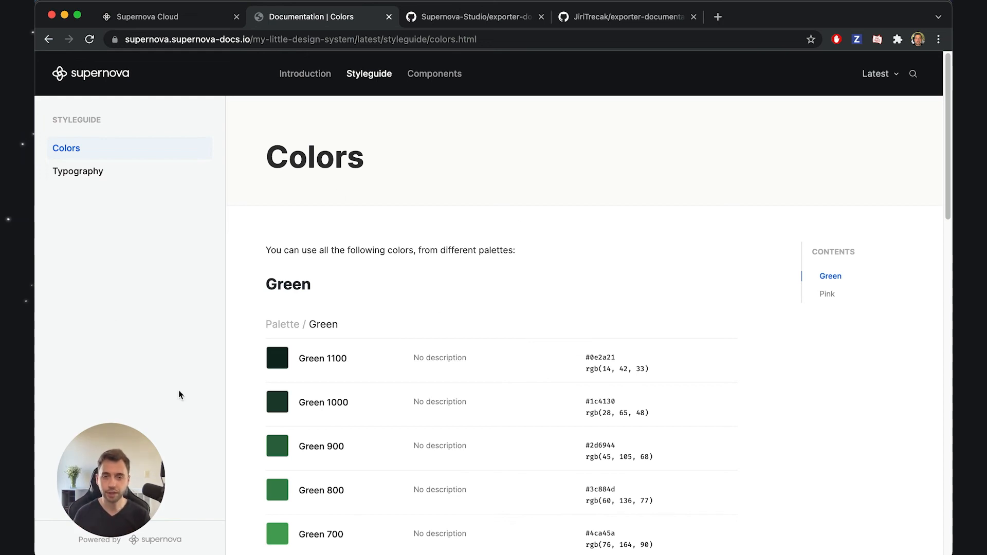
pyautogui.moveTo(205, 388)
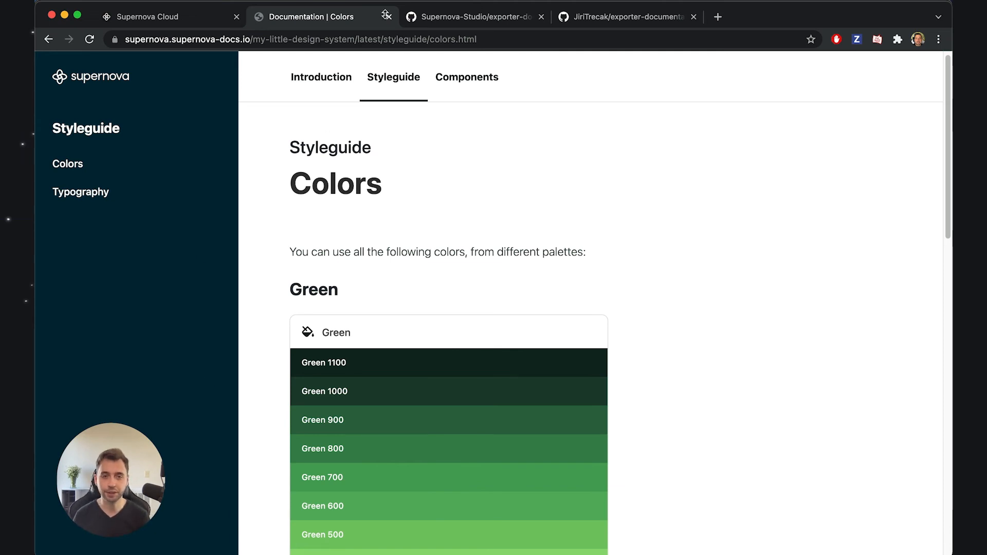
pyautogui.moveTo(504, 117)
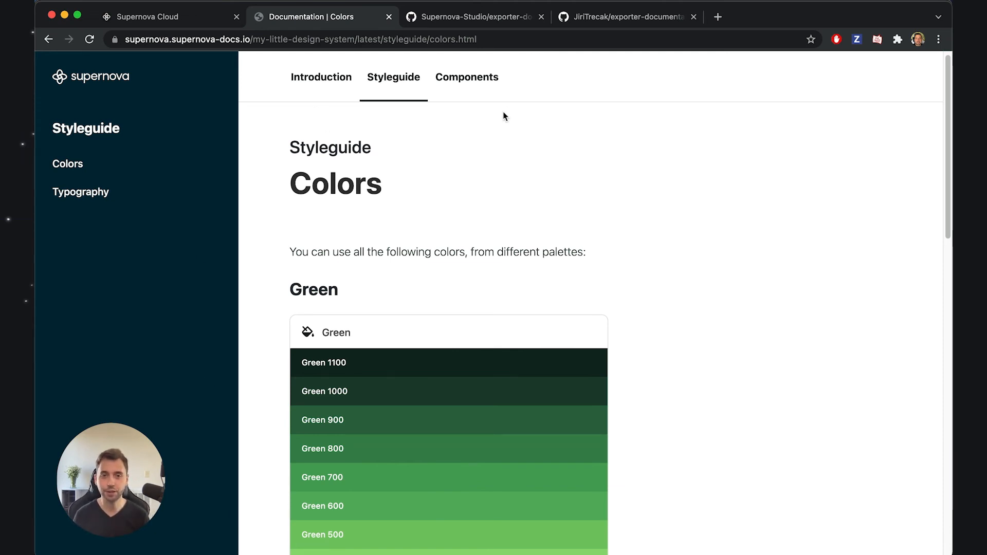
pyautogui.moveTo(179, 204)
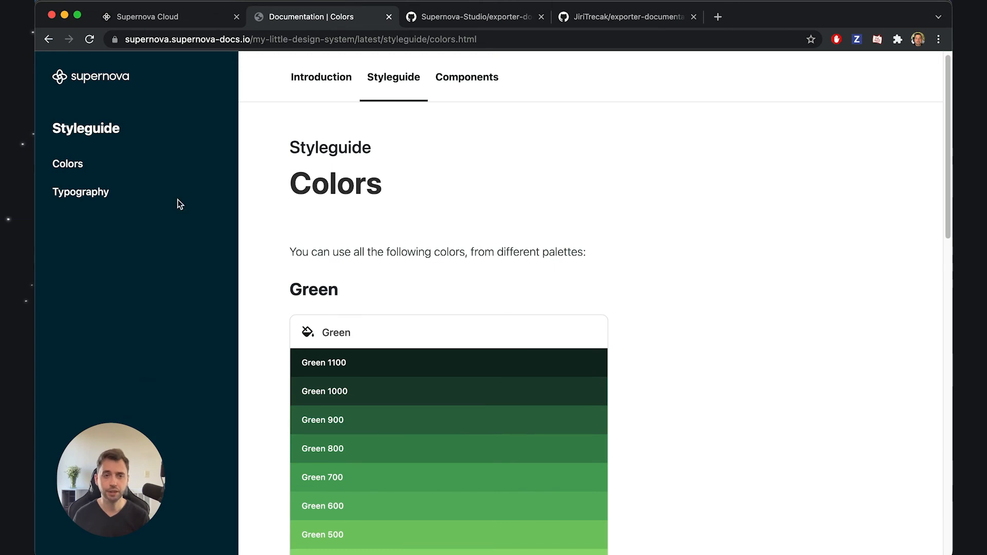
pyautogui.moveTo(82, 418)
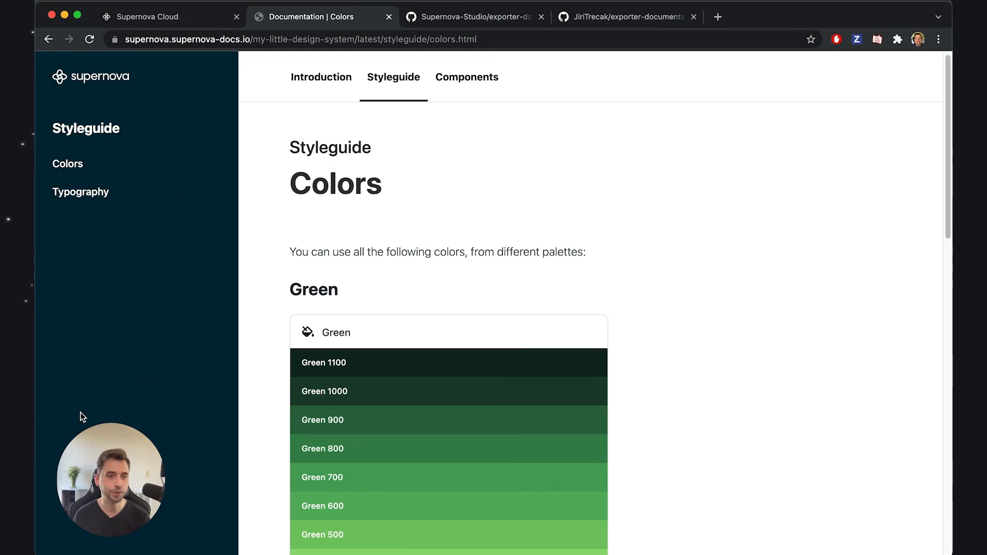
pyautogui.moveTo(86, 402)
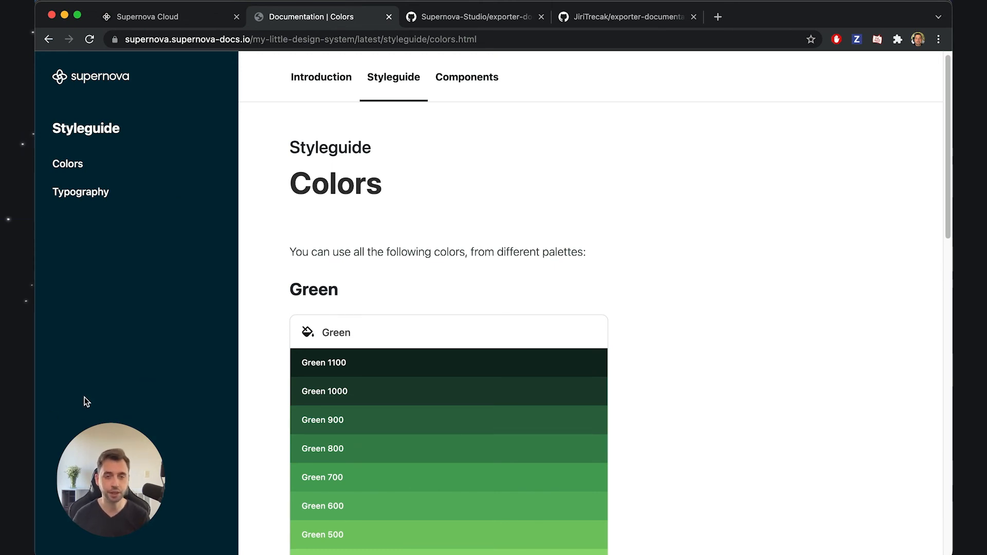
pyautogui.moveTo(234, 421)
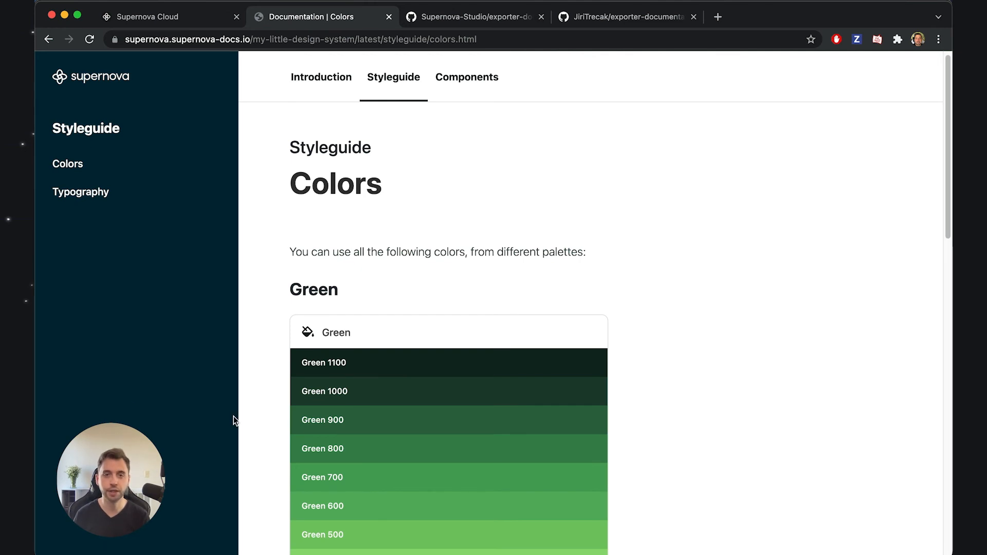
pyautogui.moveTo(901, 102)
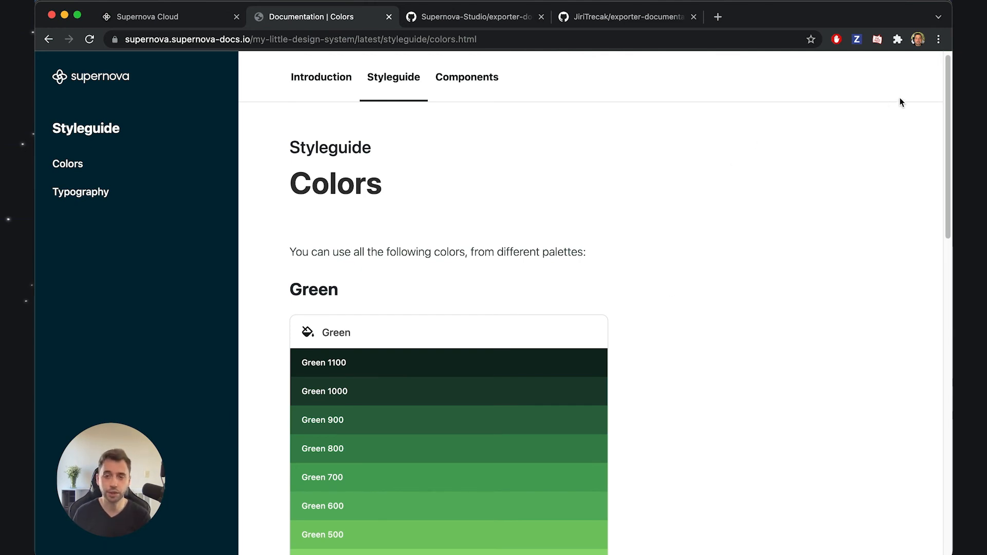
pyautogui.moveTo(852, 142)
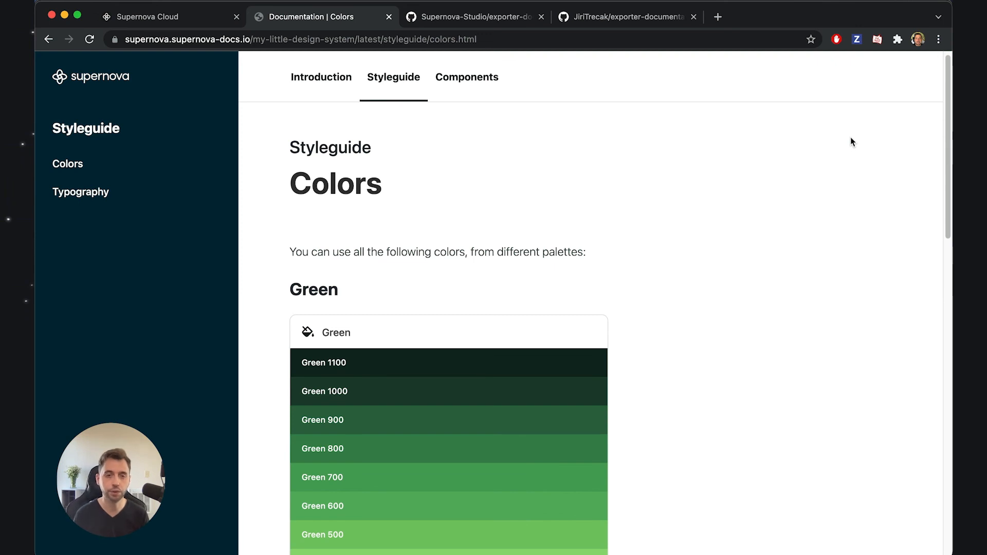
pyautogui.scroll(-3)
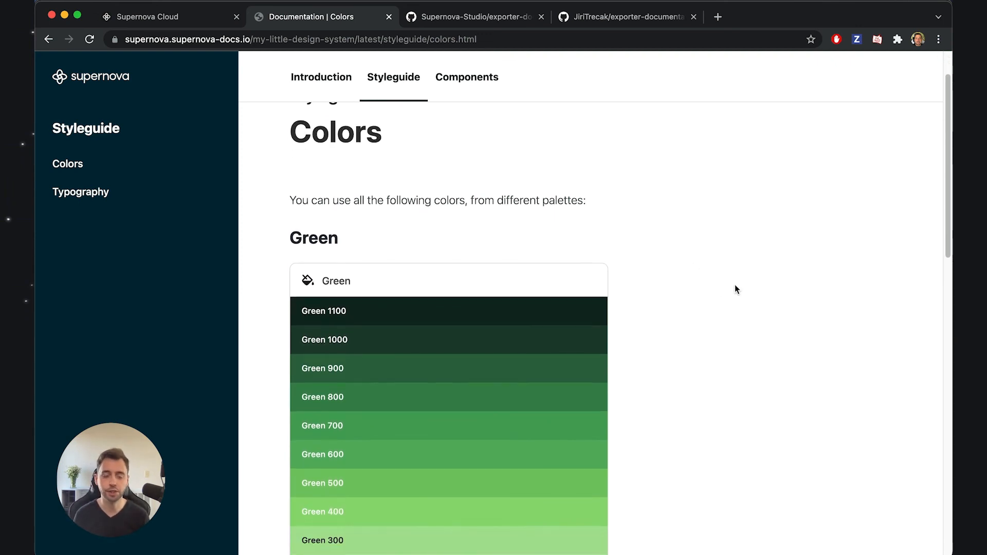
pyautogui.moveTo(689, 268)
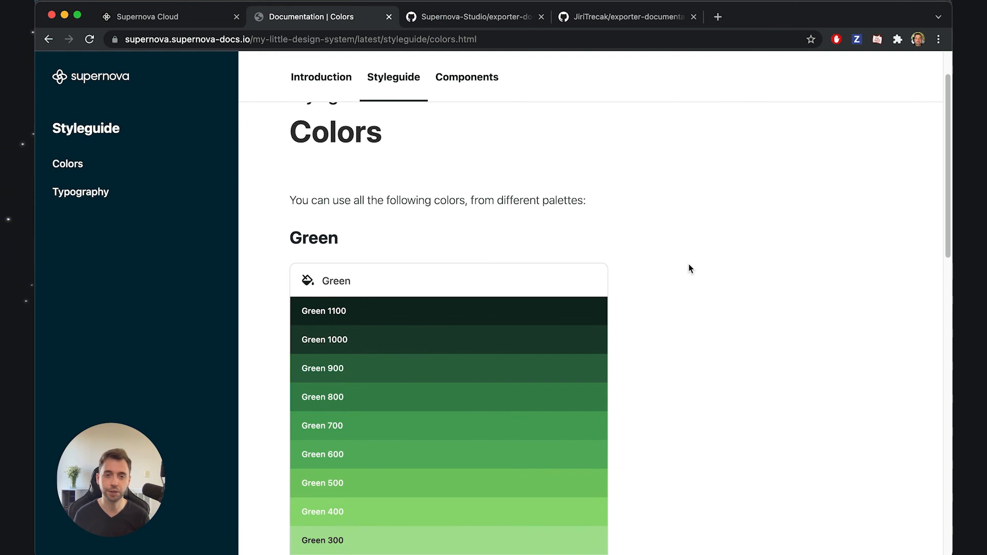
pyautogui.scroll(-3)
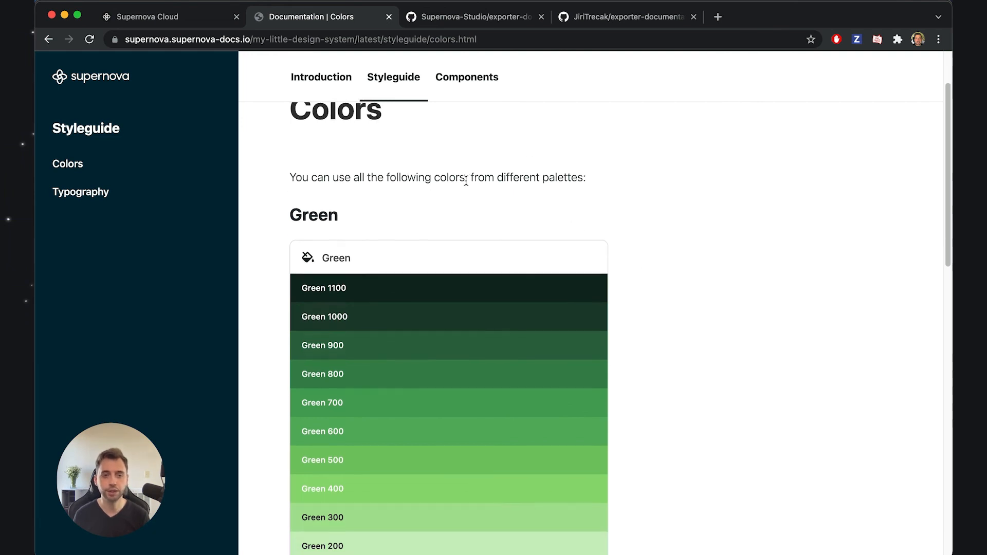
pyautogui.scroll(3)
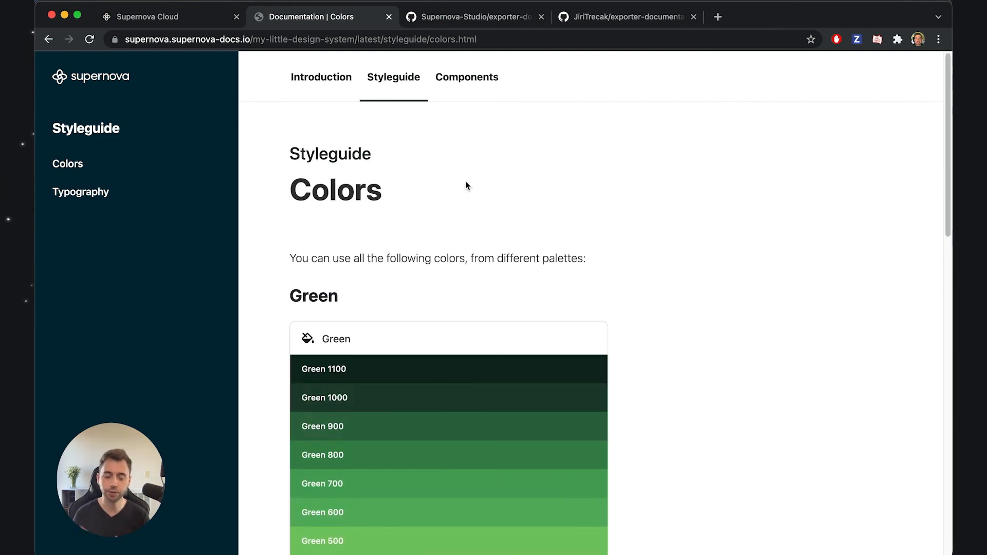
pyautogui.scroll(-3)
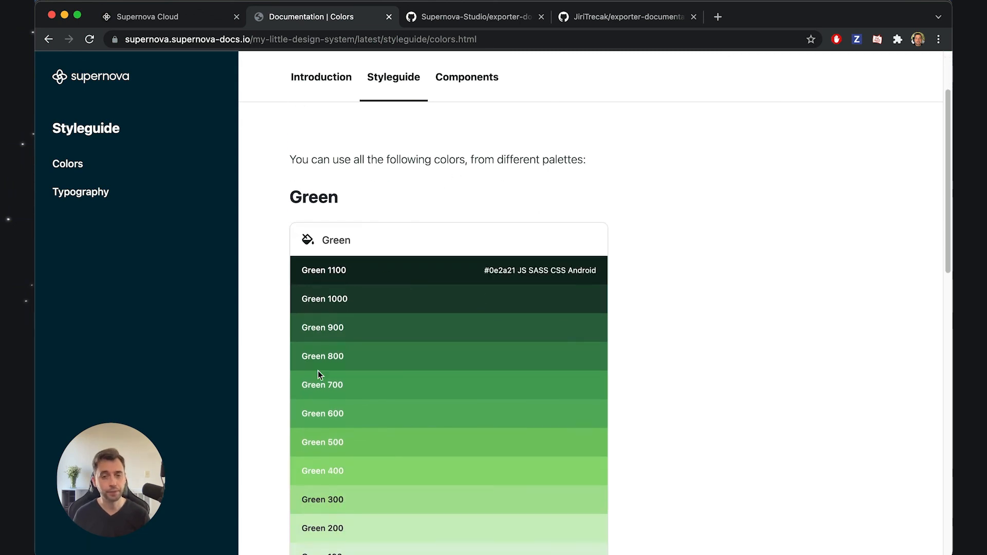
pyautogui.moveTo(749, 211)
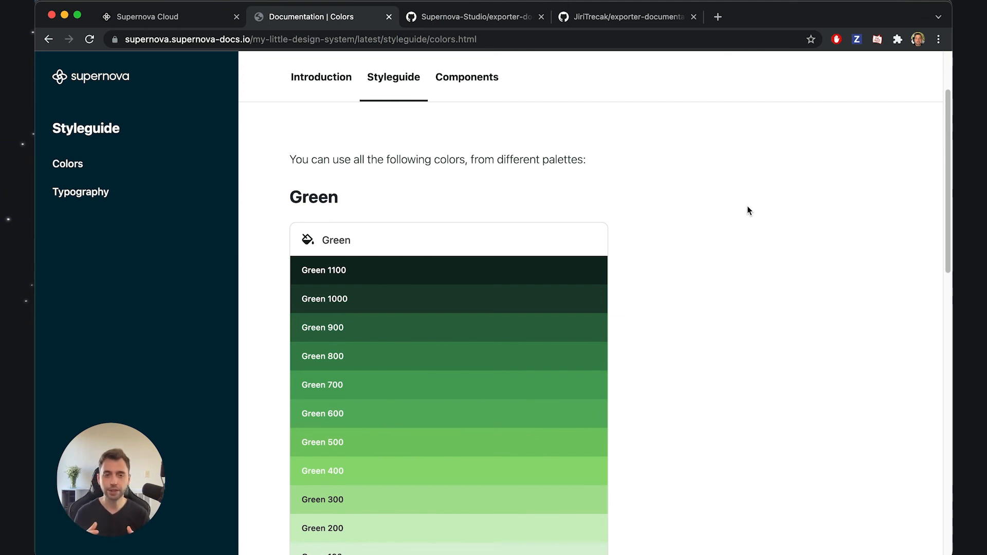
pyautogui.scroll(3)
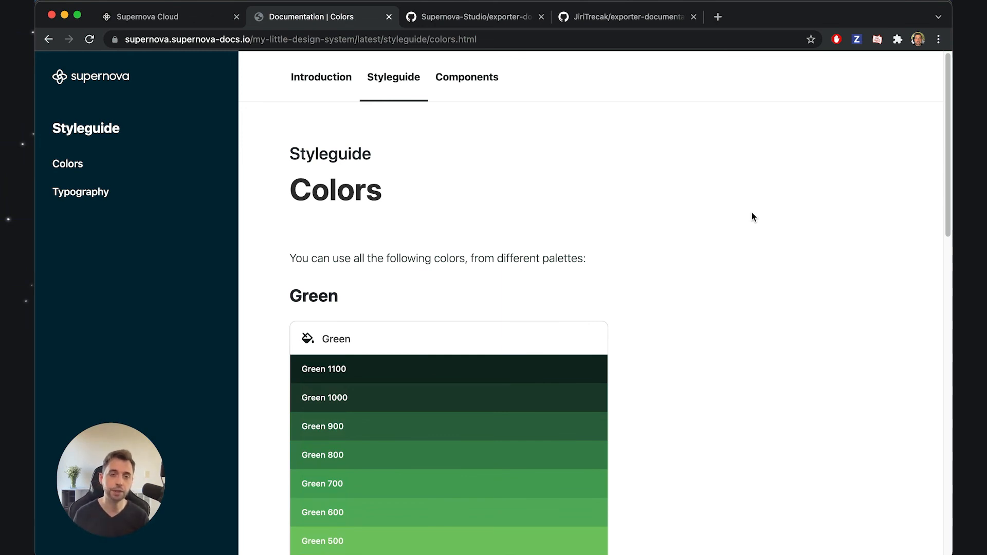
pyautogui.moveTo(245, 274)
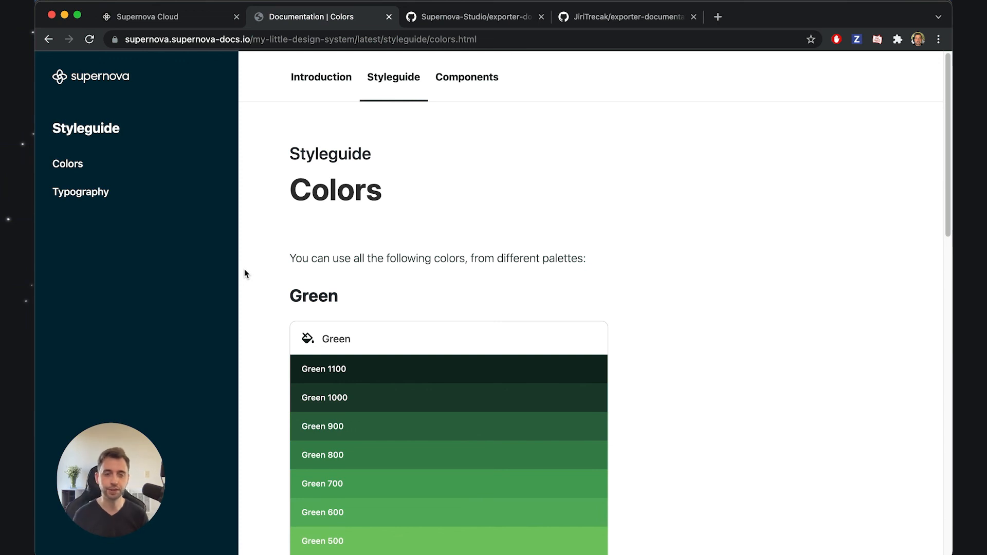
pyautogui.moveTo(328, 52)
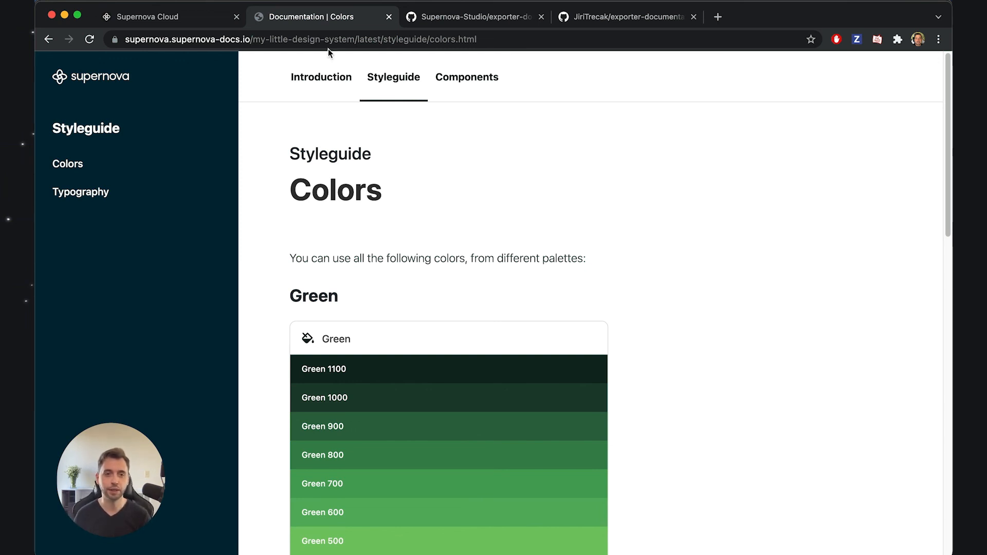
# - View the published Introduction page with its blue, purple and teal brand swatches, revealing blue.900's hex
pyautogui.click(321, 78)
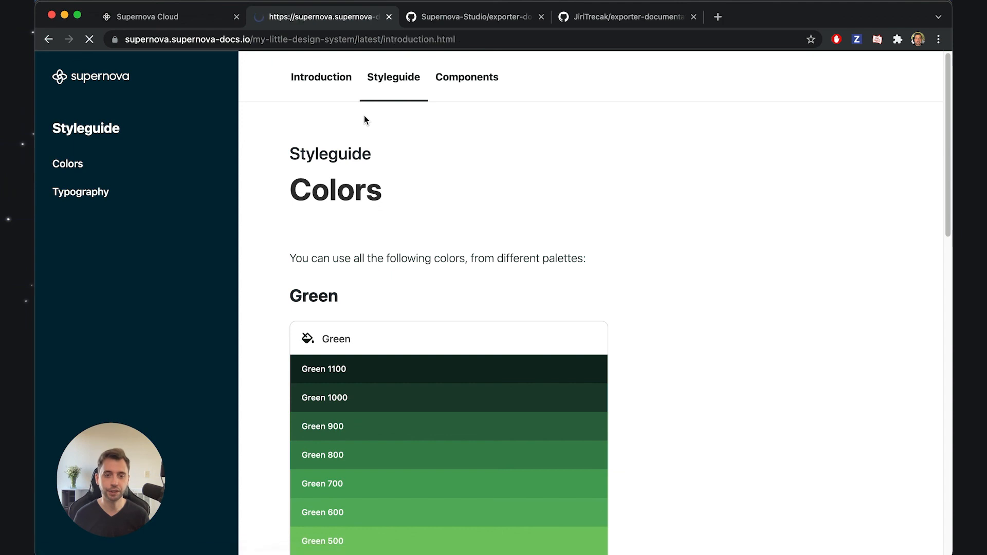
pyautogui.click(320, 78)
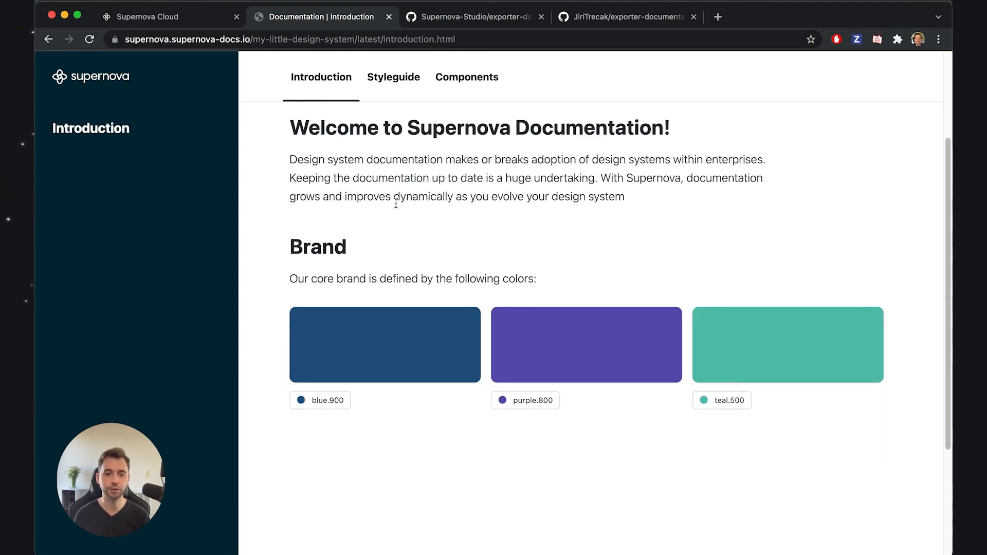
pyautogui.scroll(-3)
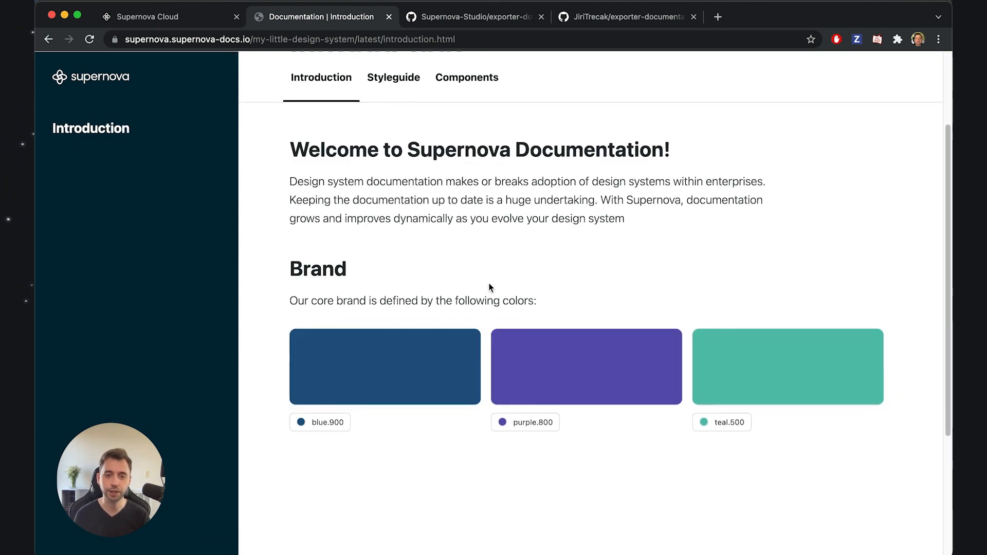
pyautogui.moveTo(480, 292)
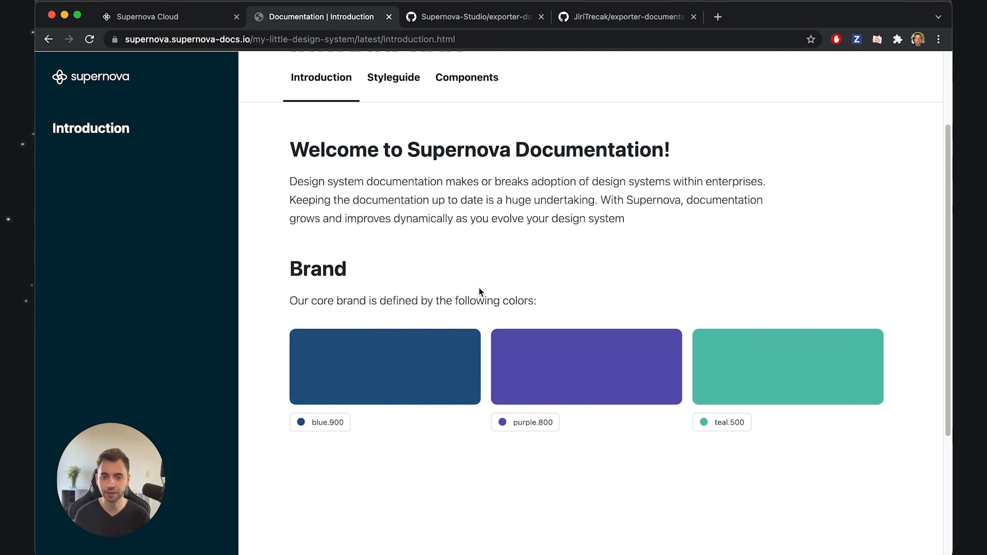
pyautogui.moveTo(338, 418)
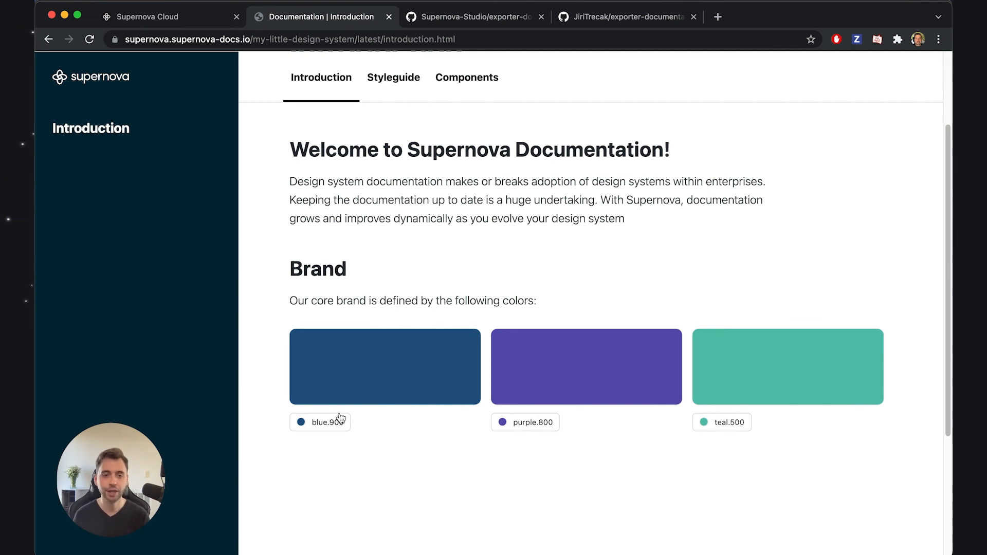
pyautogui.moveTo(320, 423)
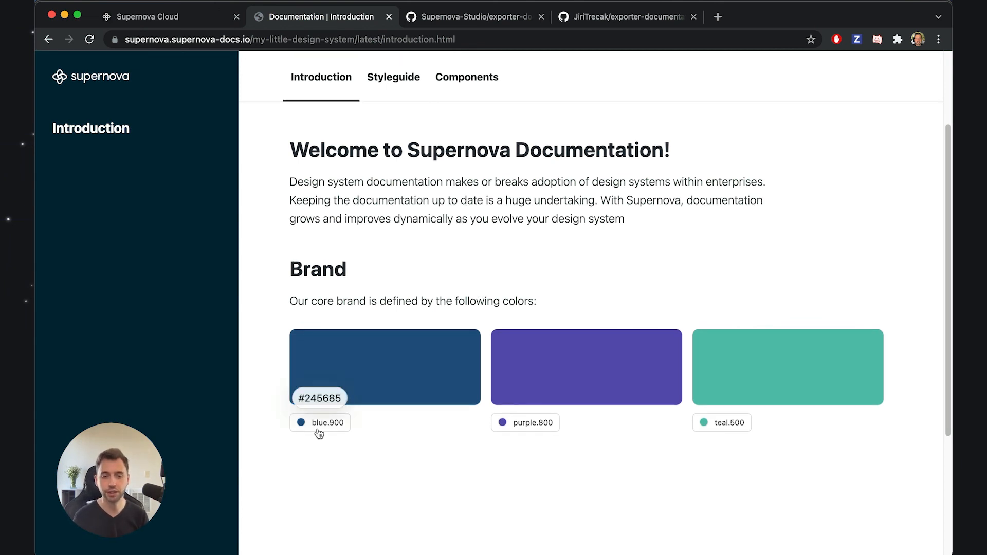